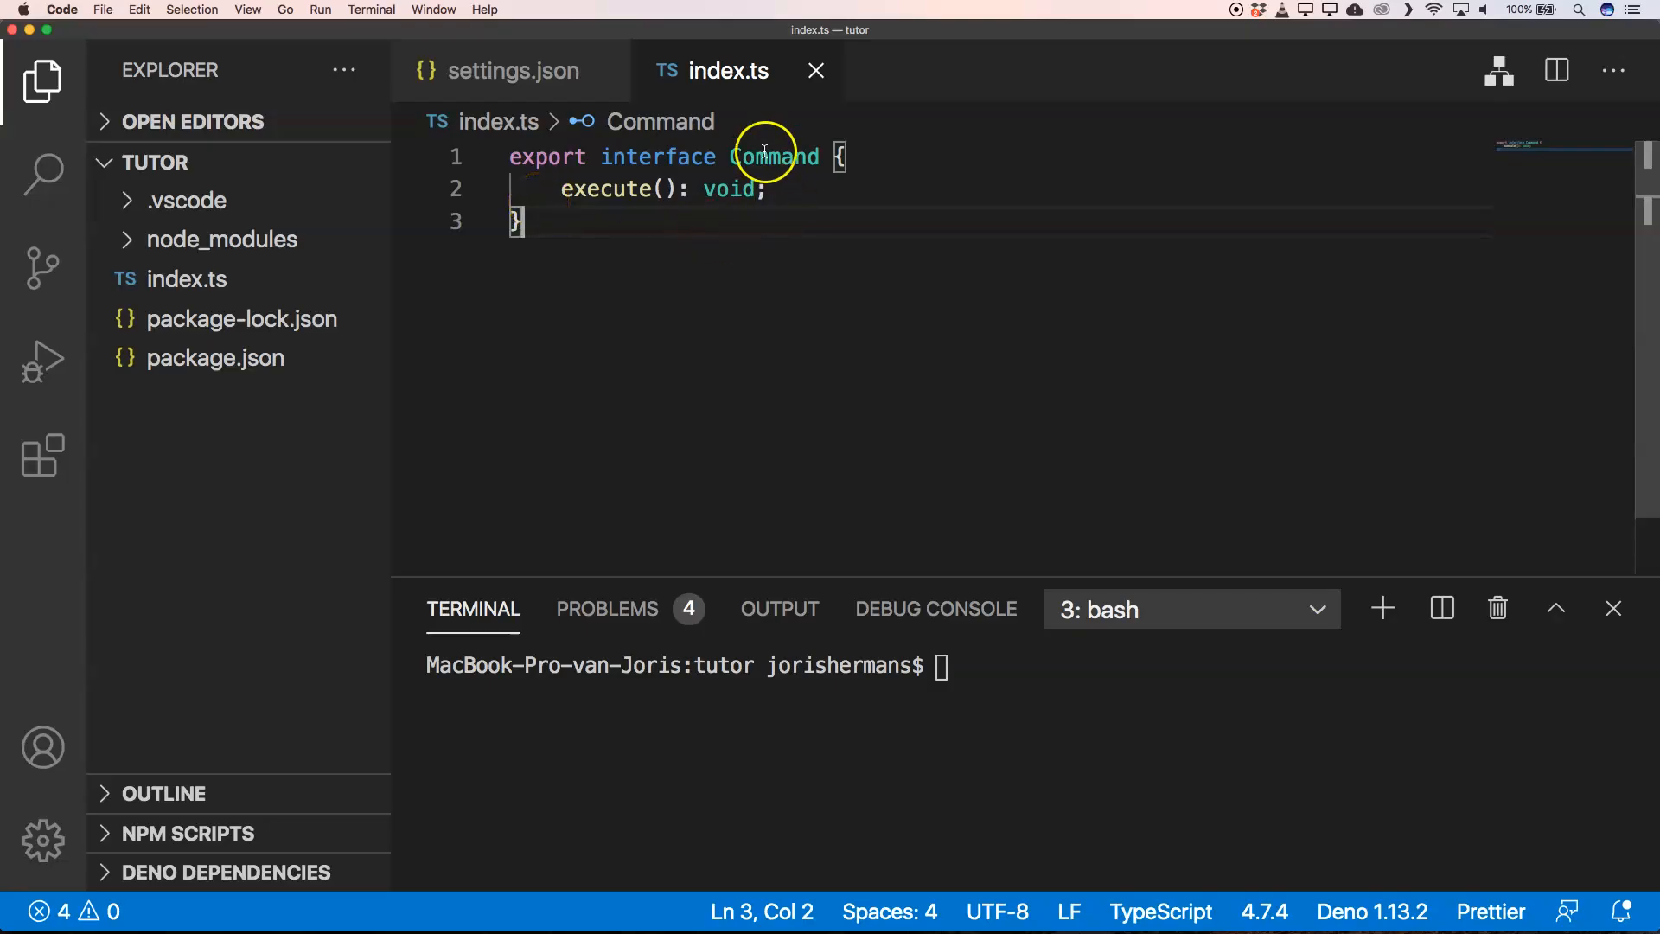
mouse_move(773, 156)
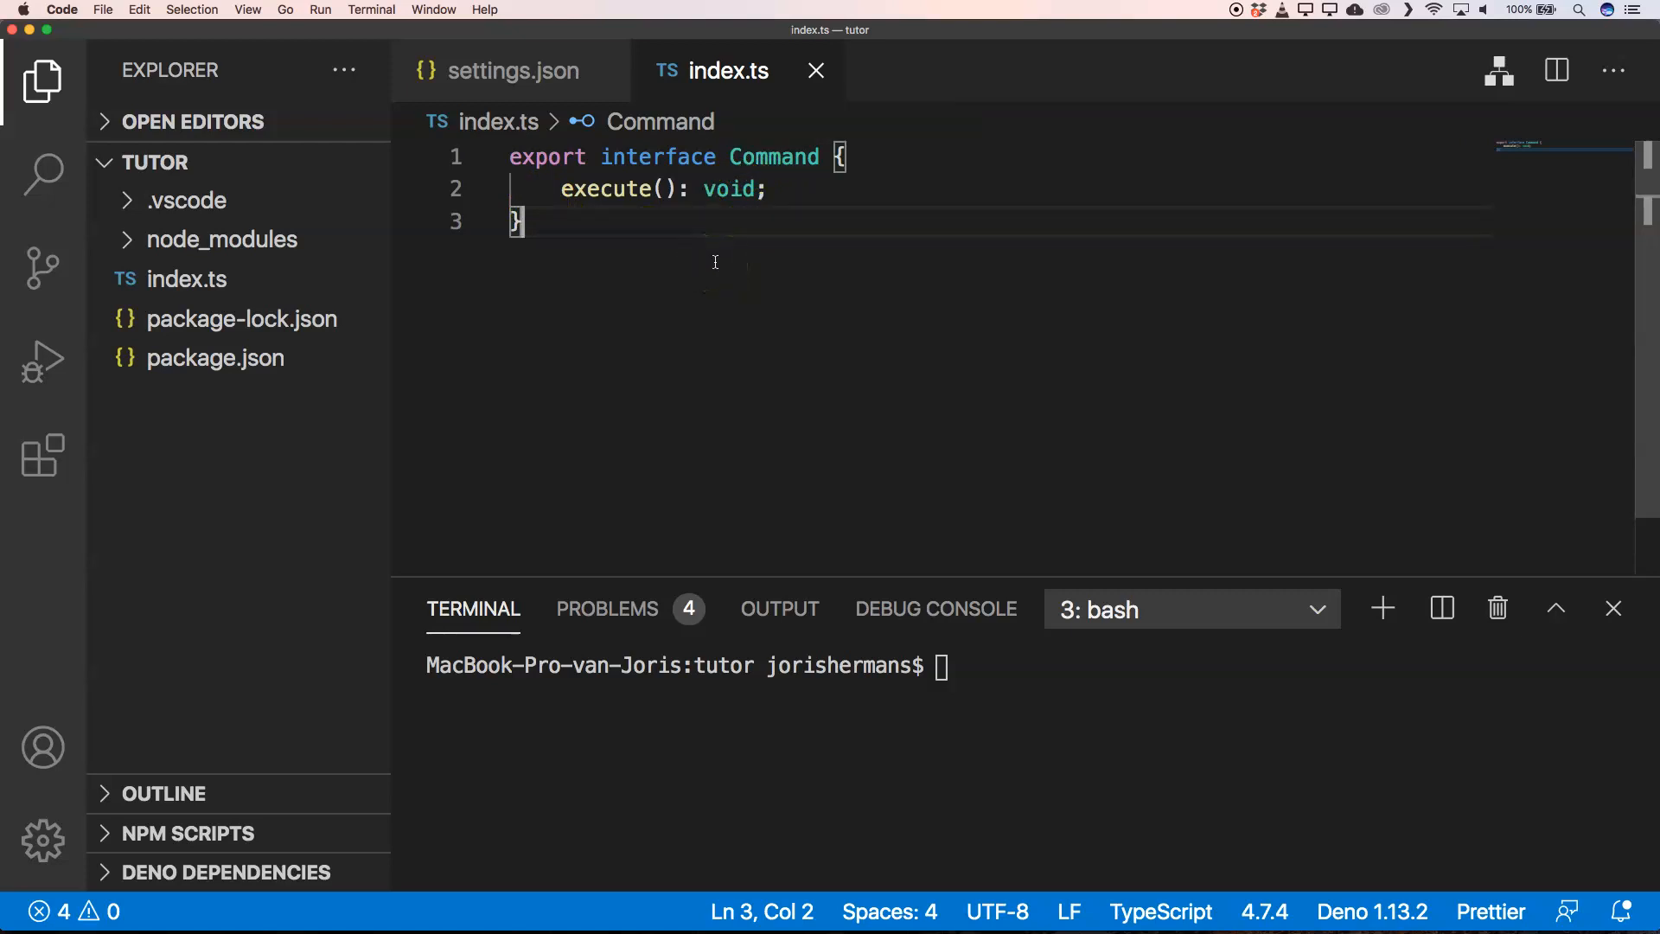
mouse_move(606, 190)
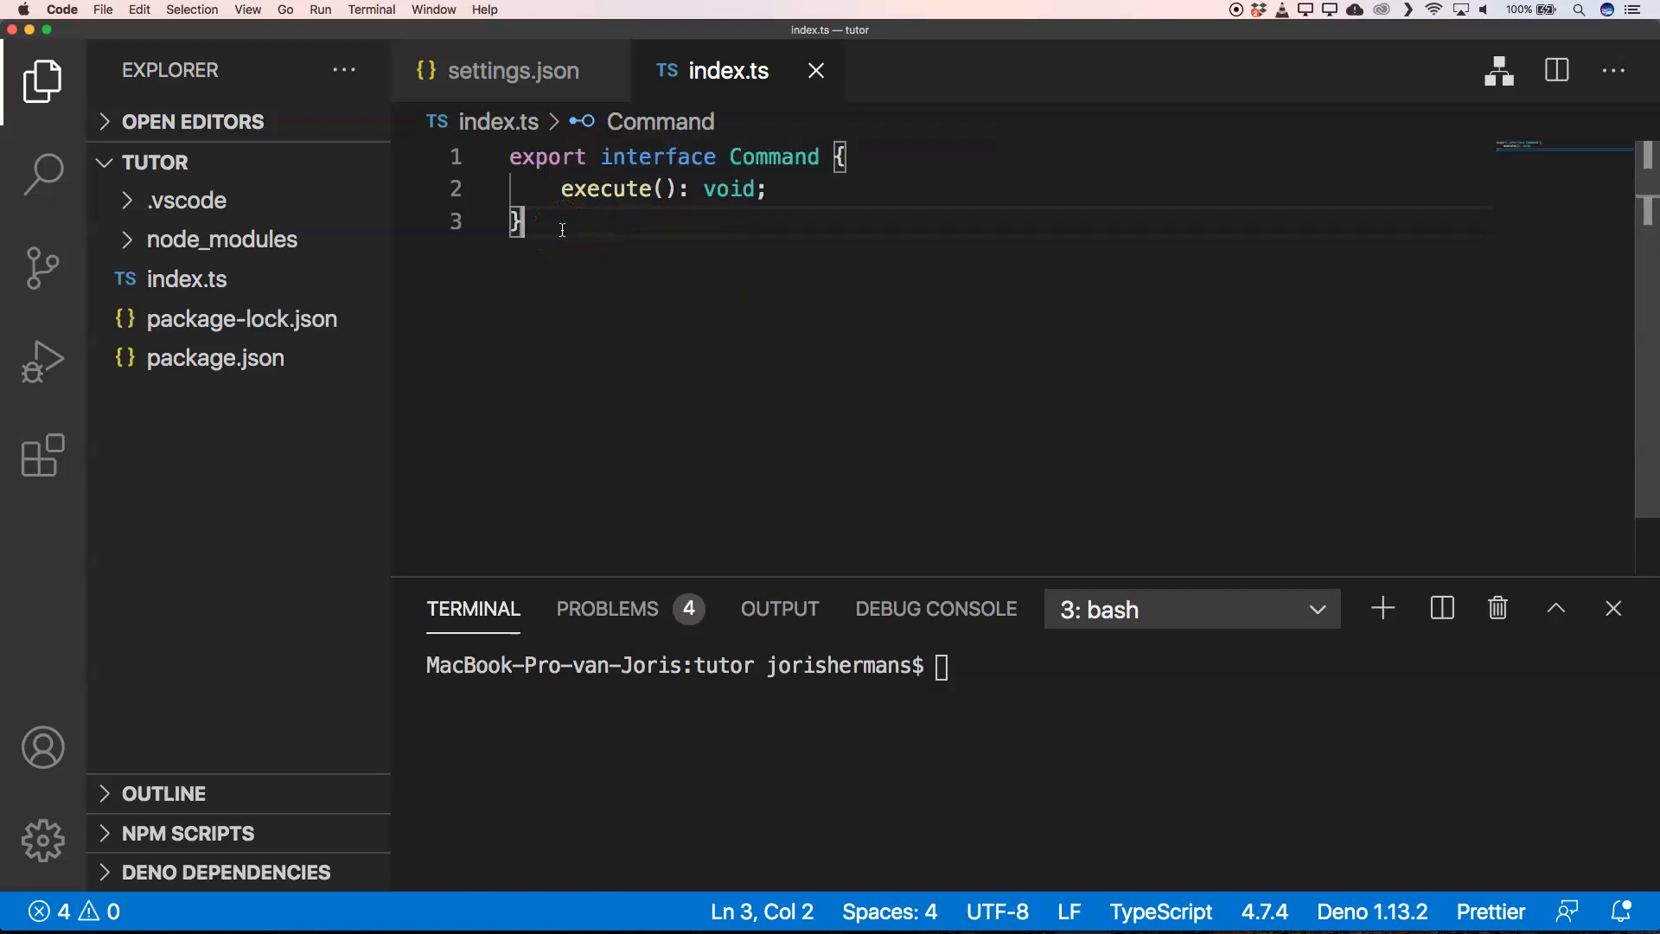
Insert the PayloadCommand class below the interface and add the export keyword before it.
key(Enter)
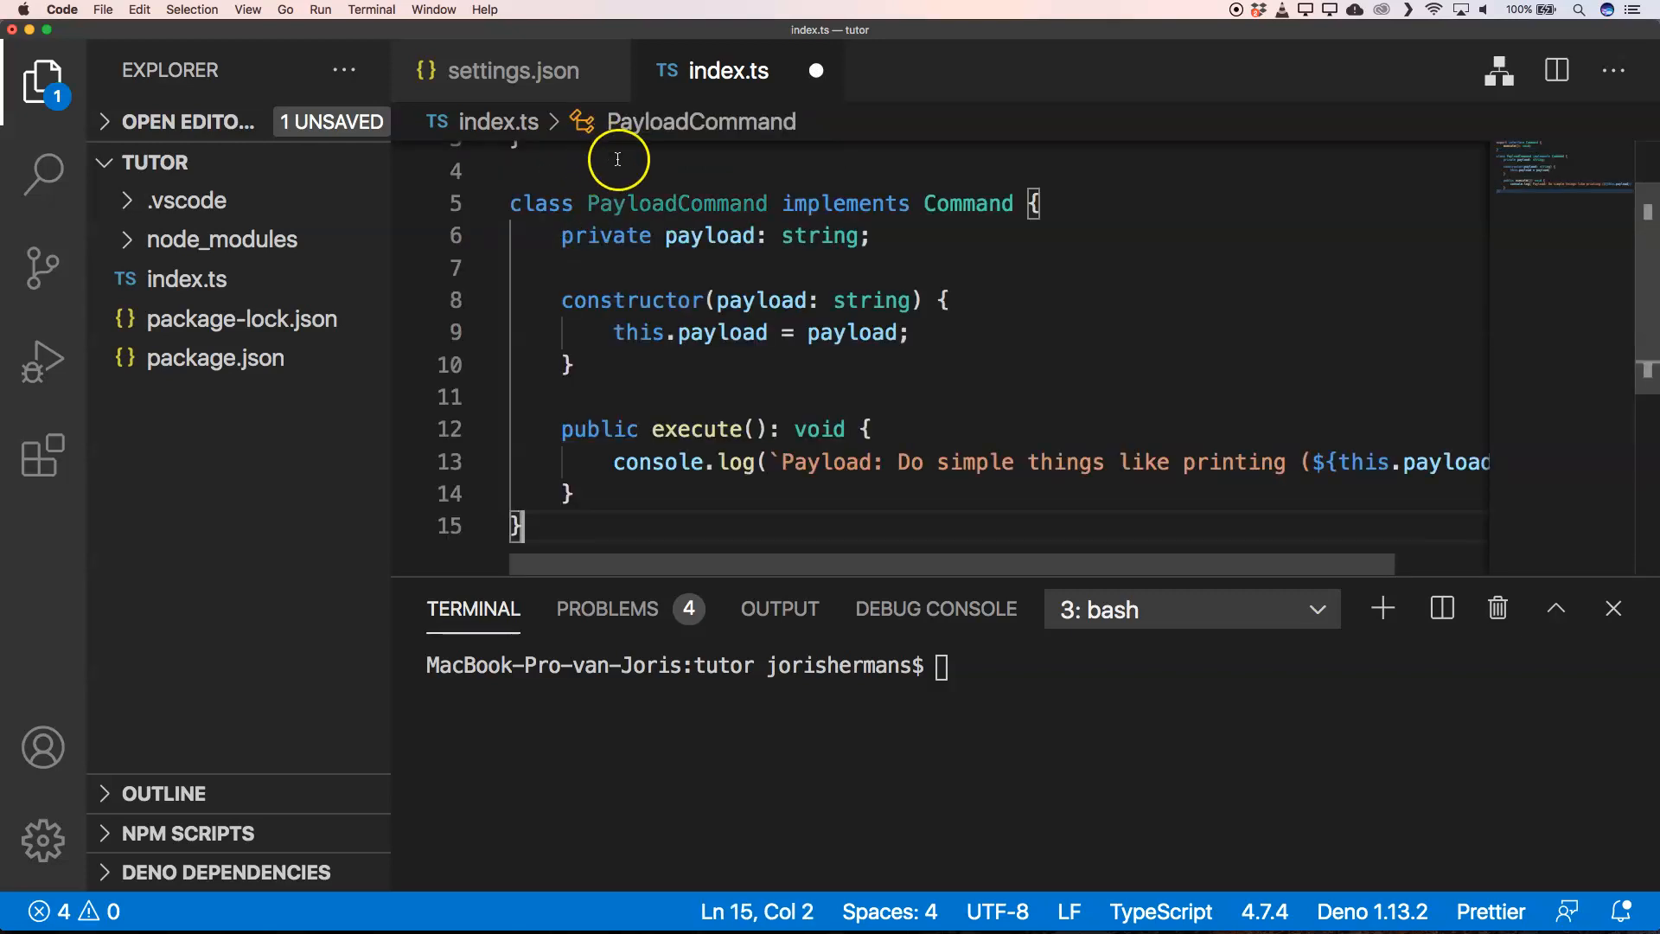
double_click(675, 203)
text(export )
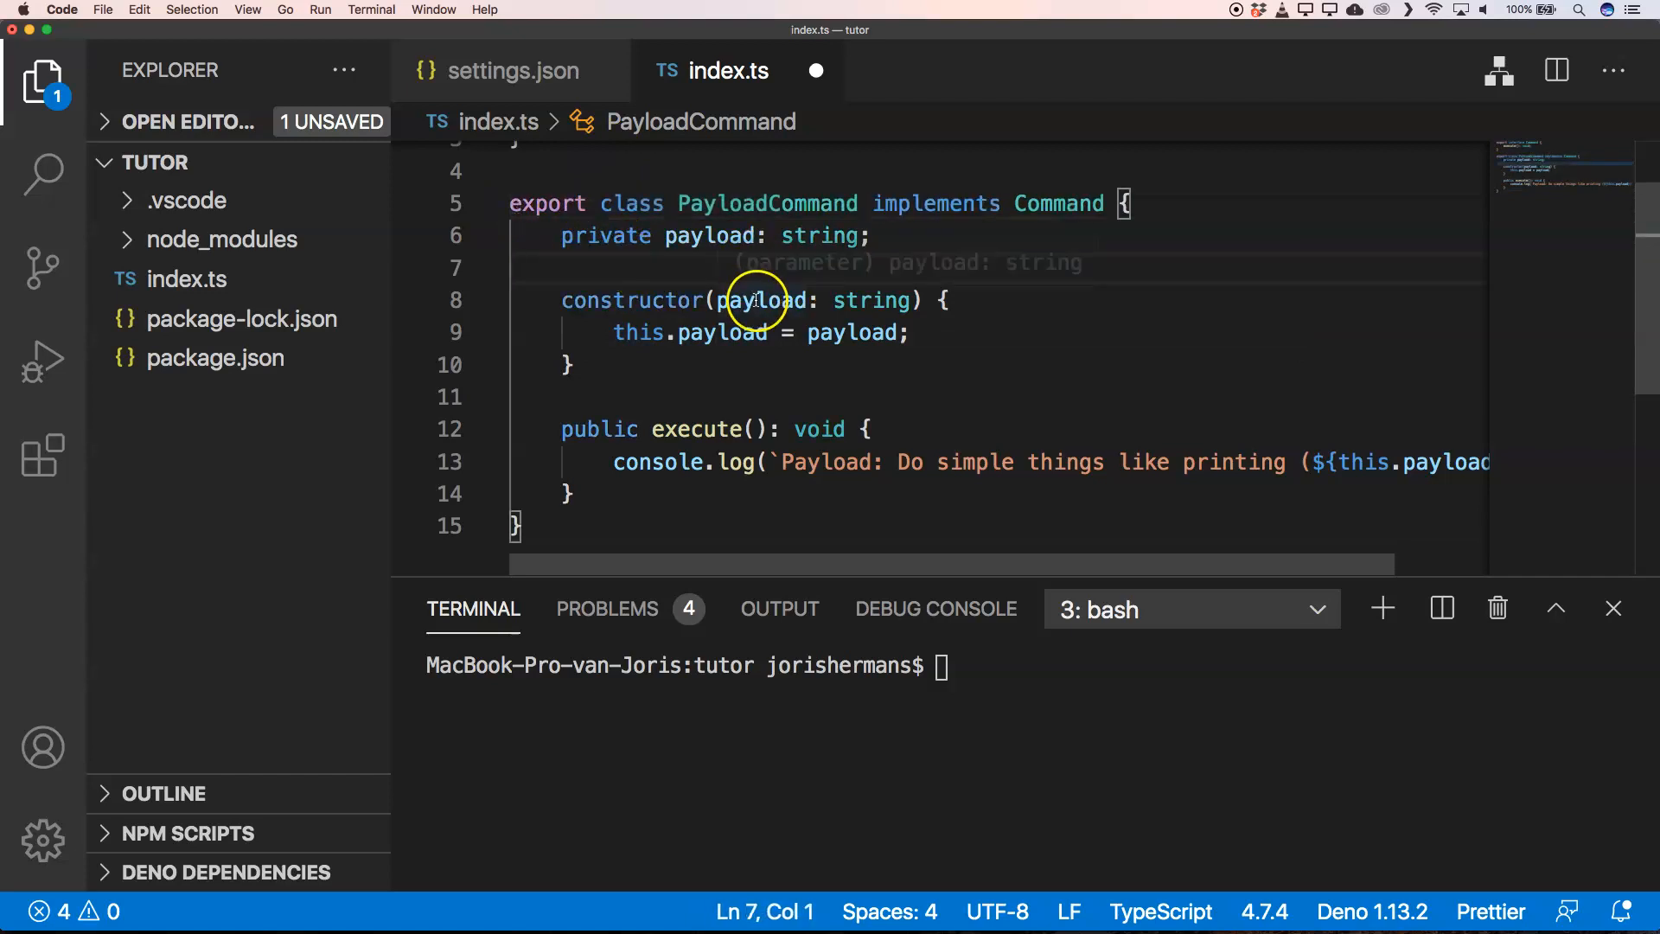
mouse_move(949, 498)
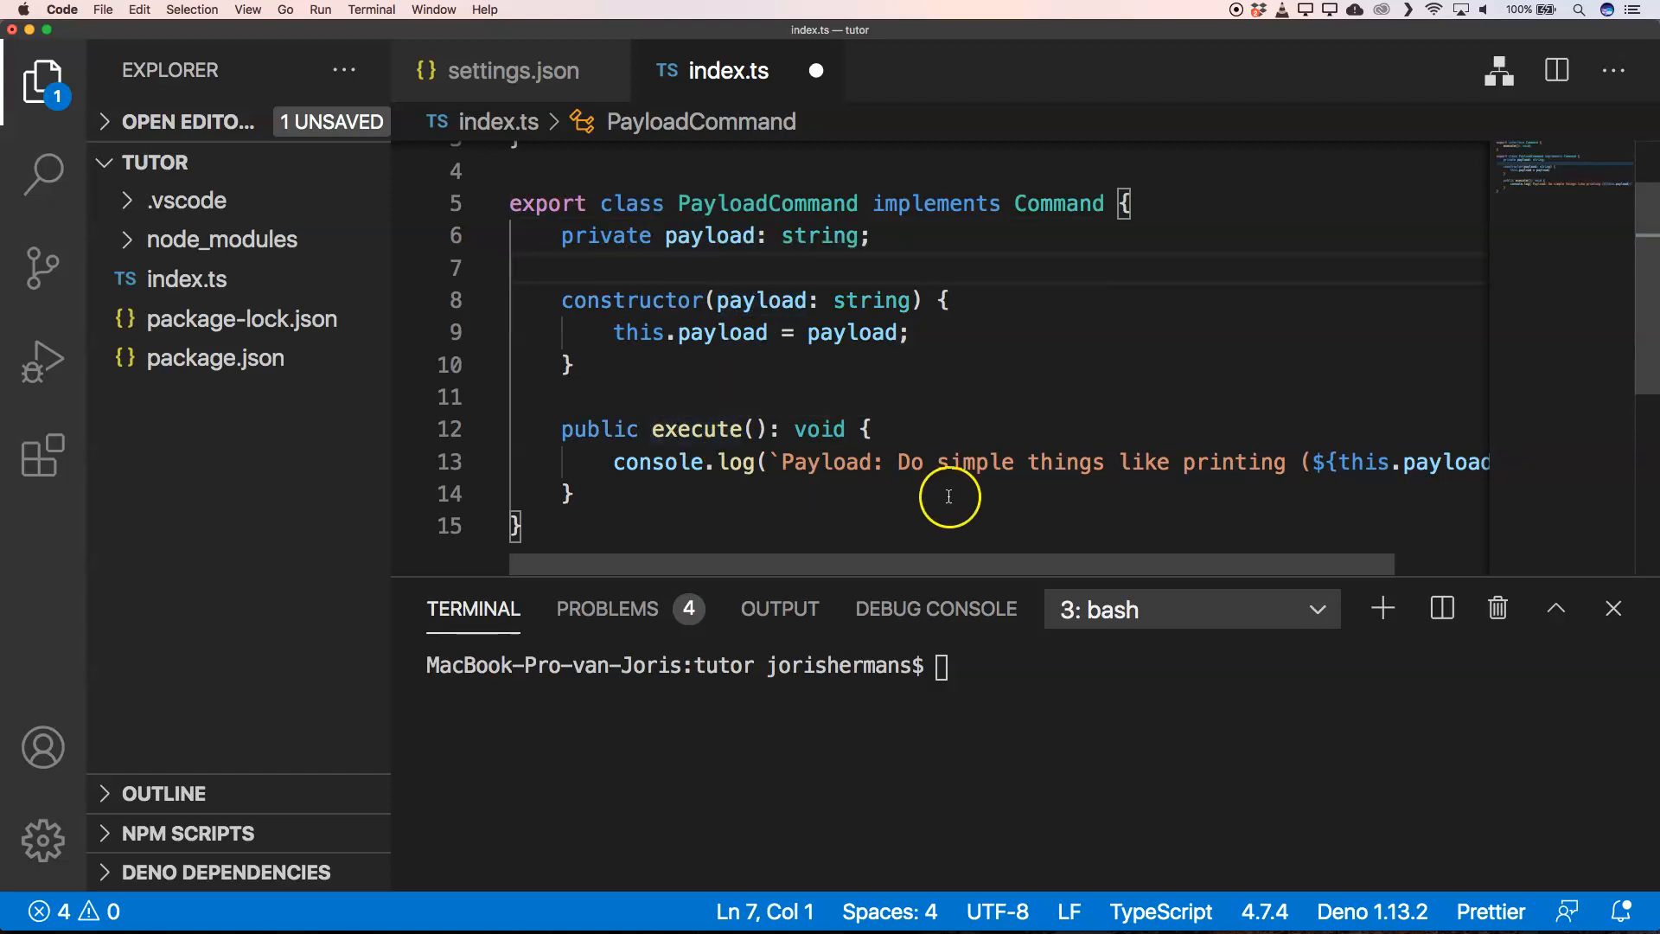
mouse_move(1018, 462)
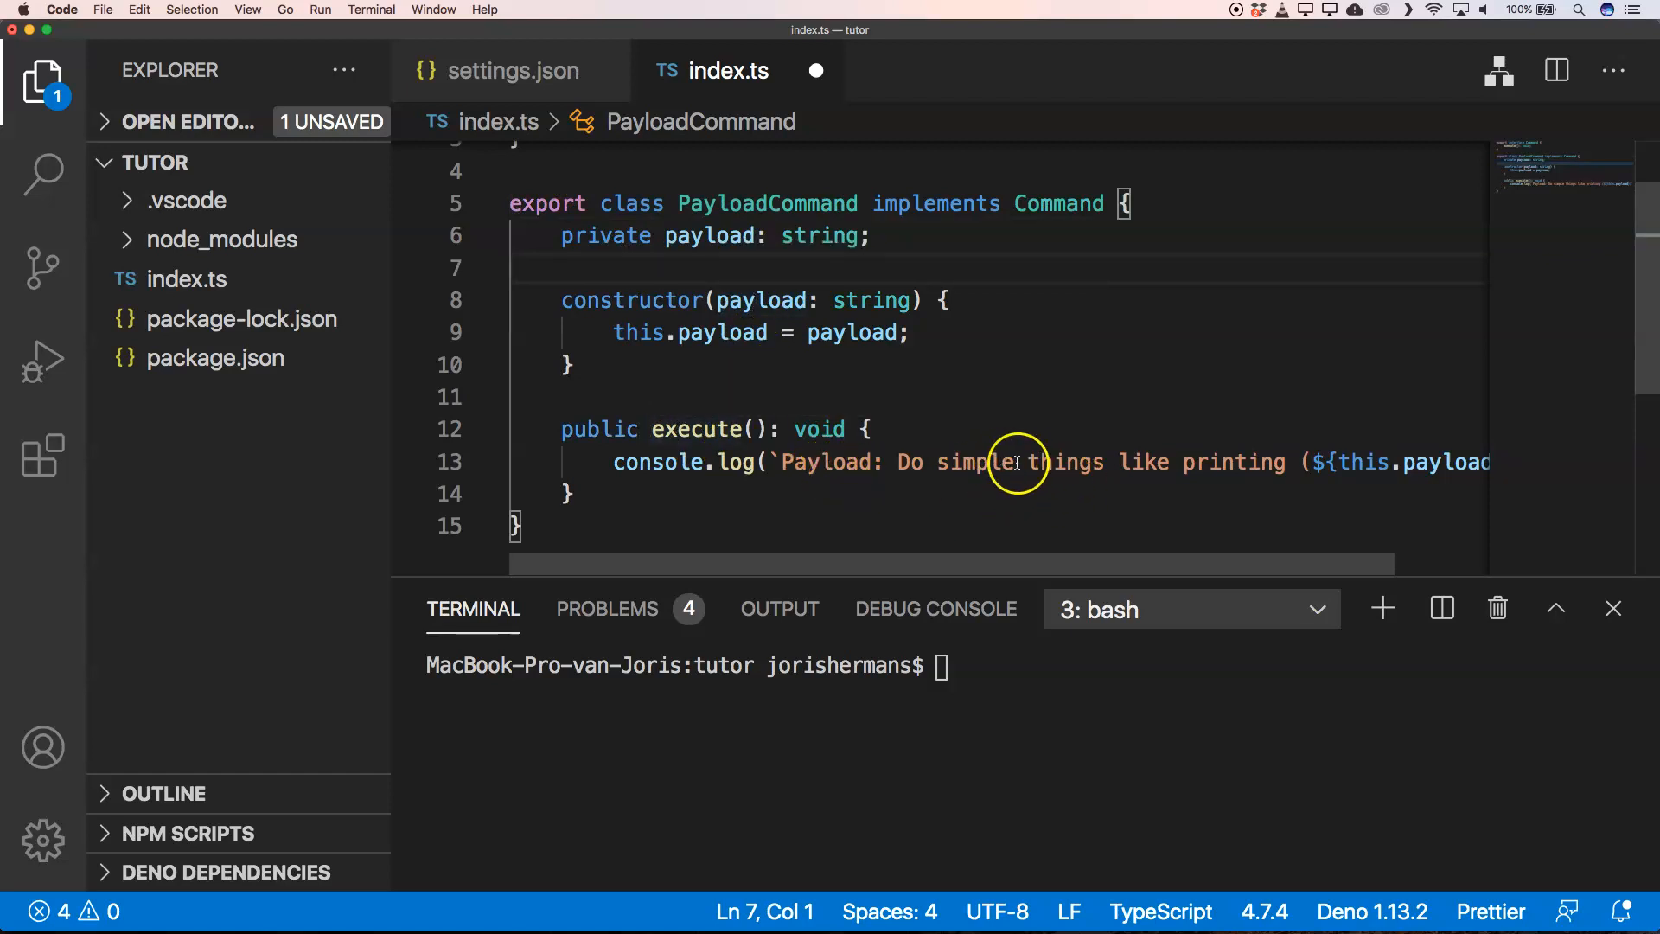
mouse_move(1460, 476)
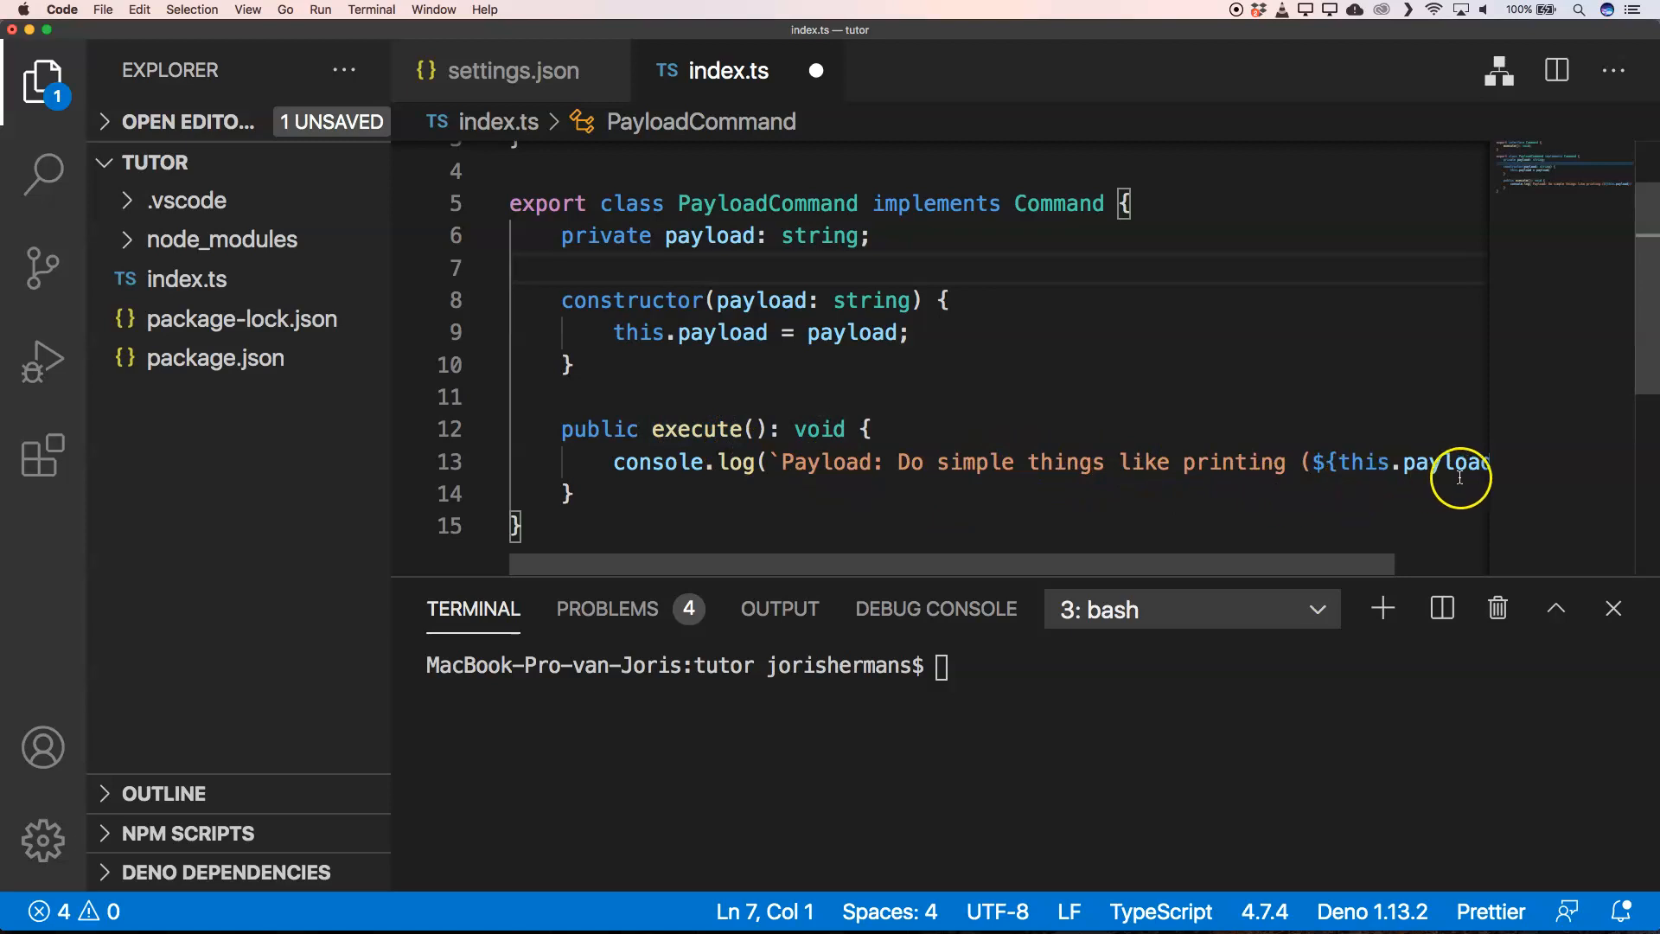
mouse_move(704, 495)
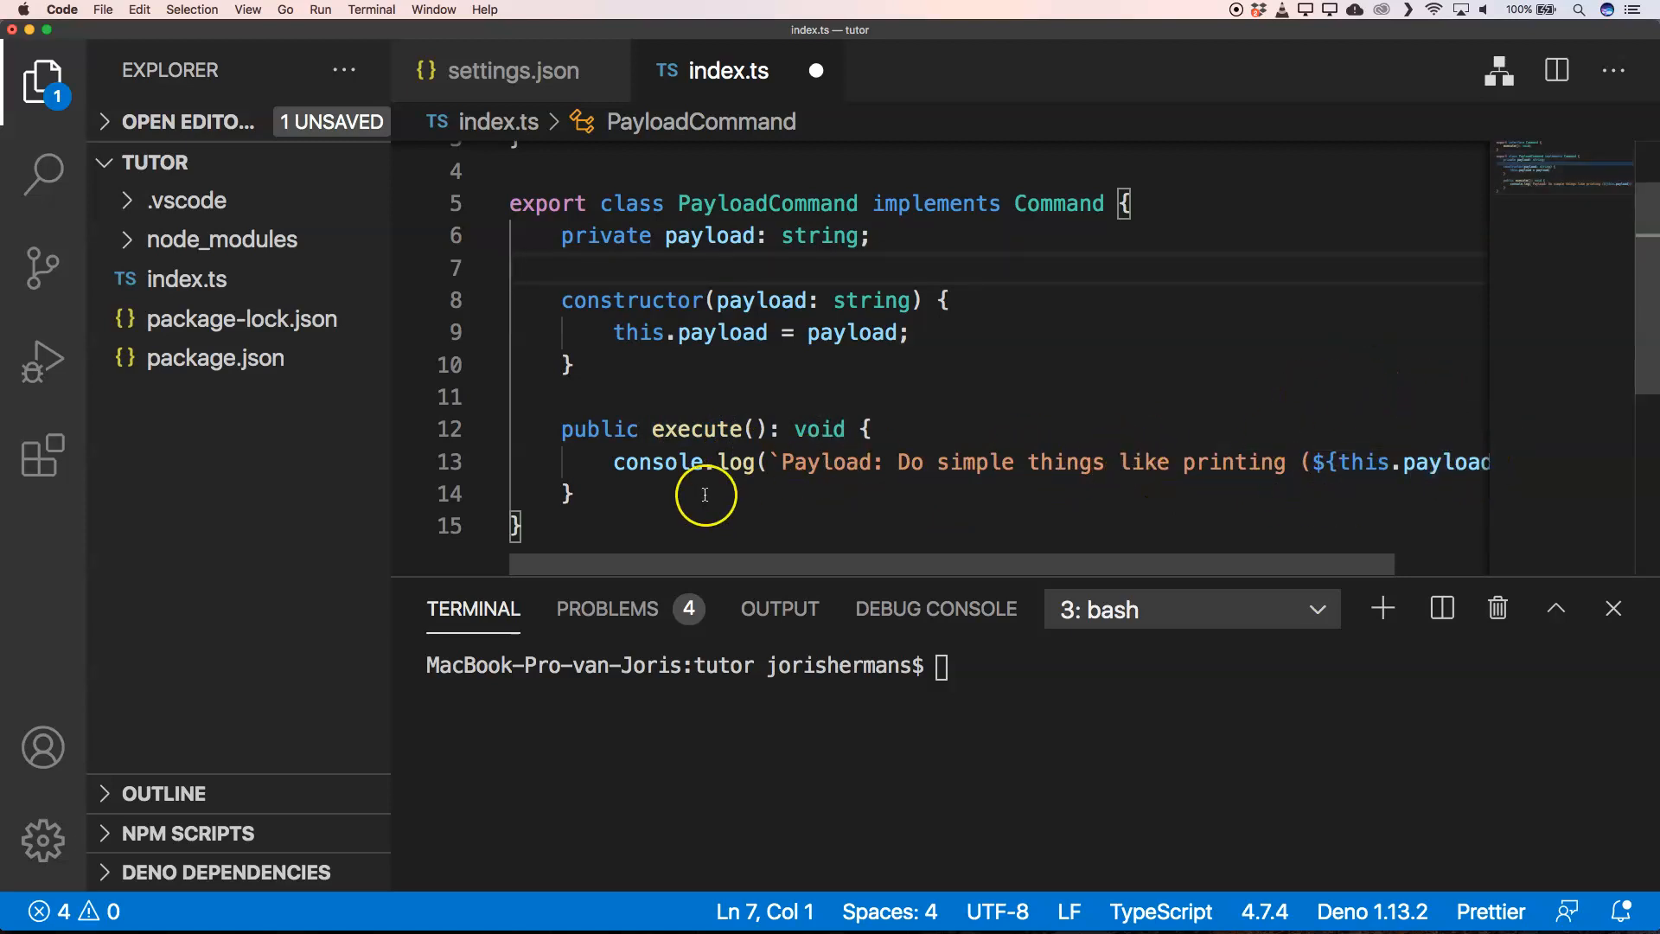
click(572, 494)
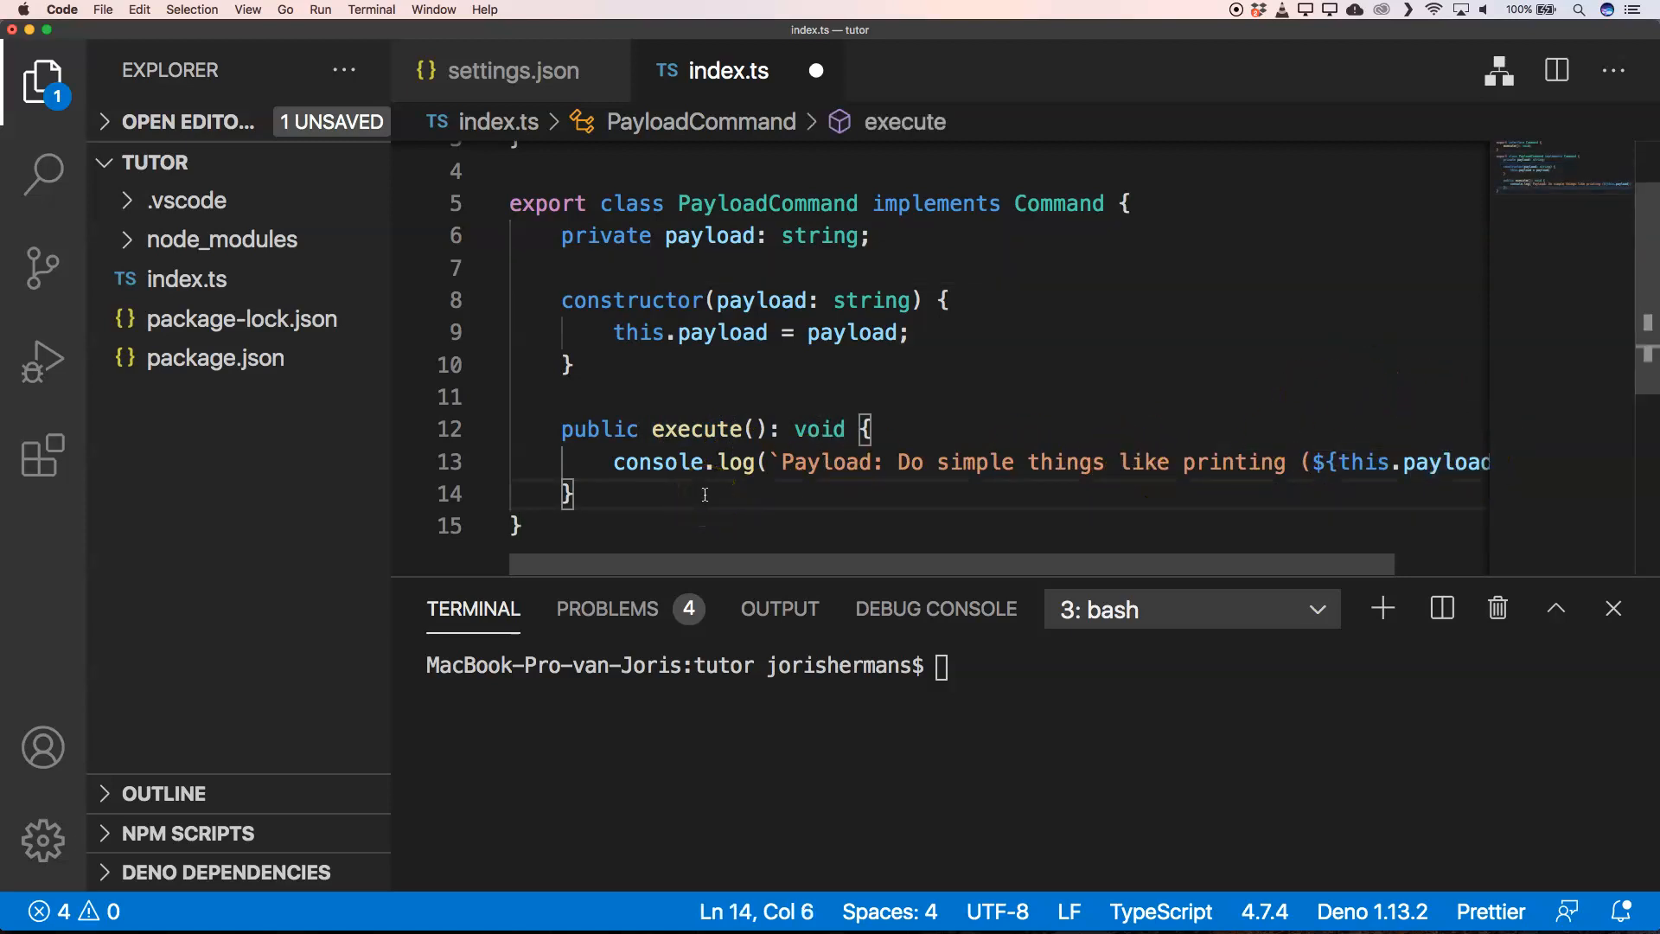
click(518, 526)
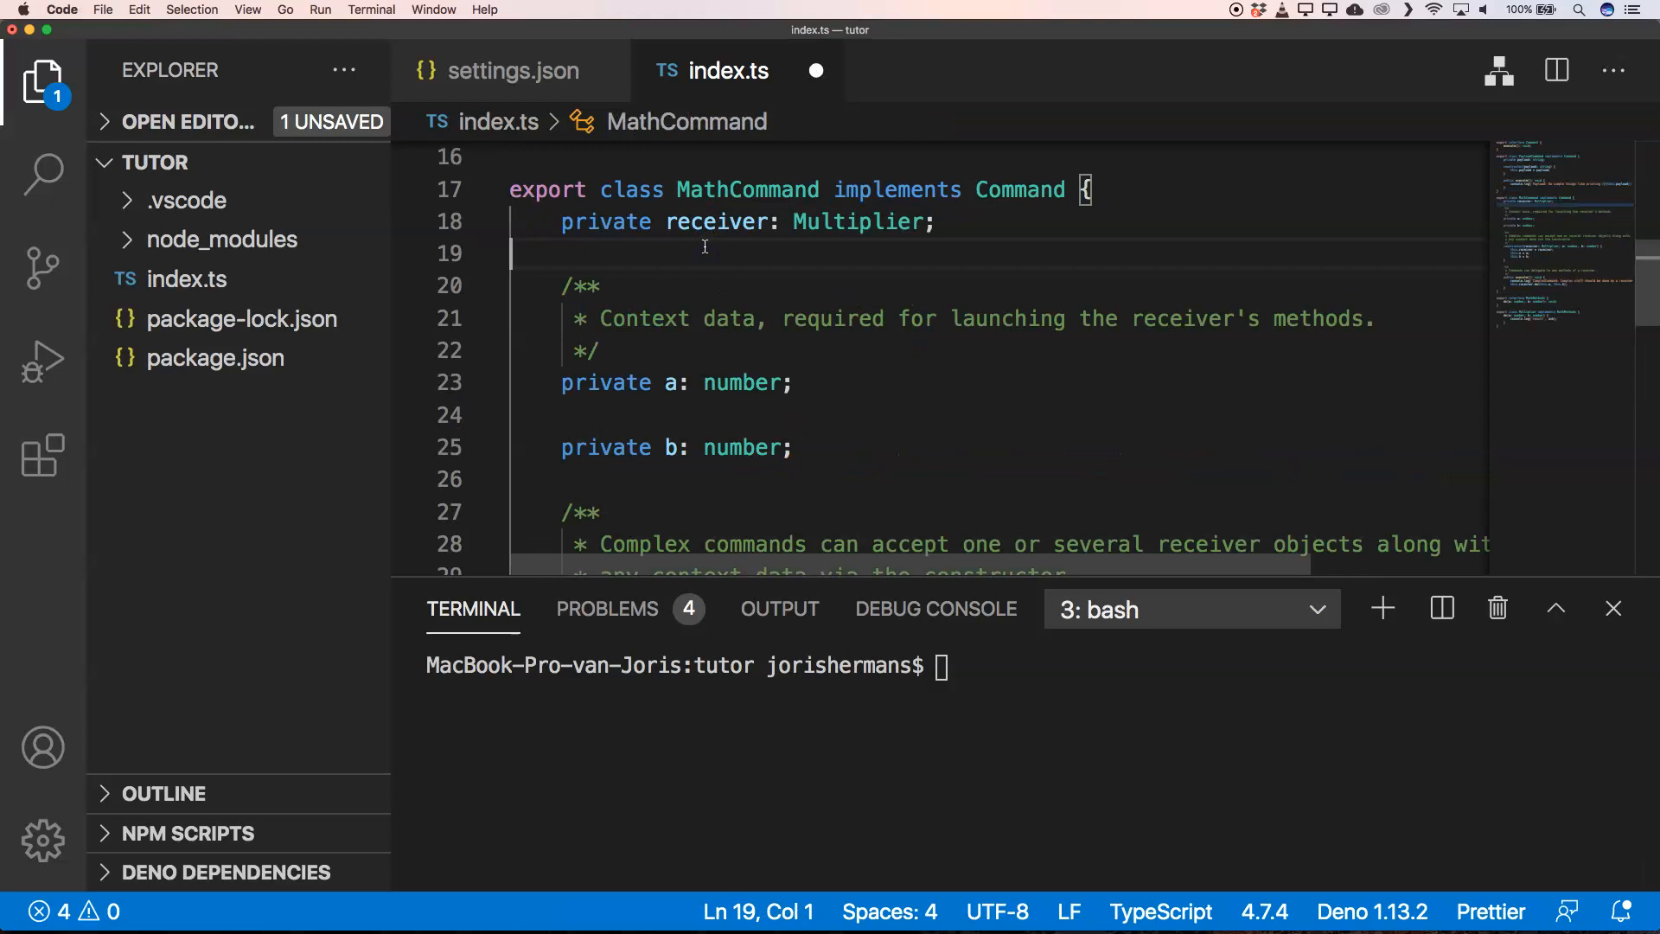
mouse_move(737, 189)
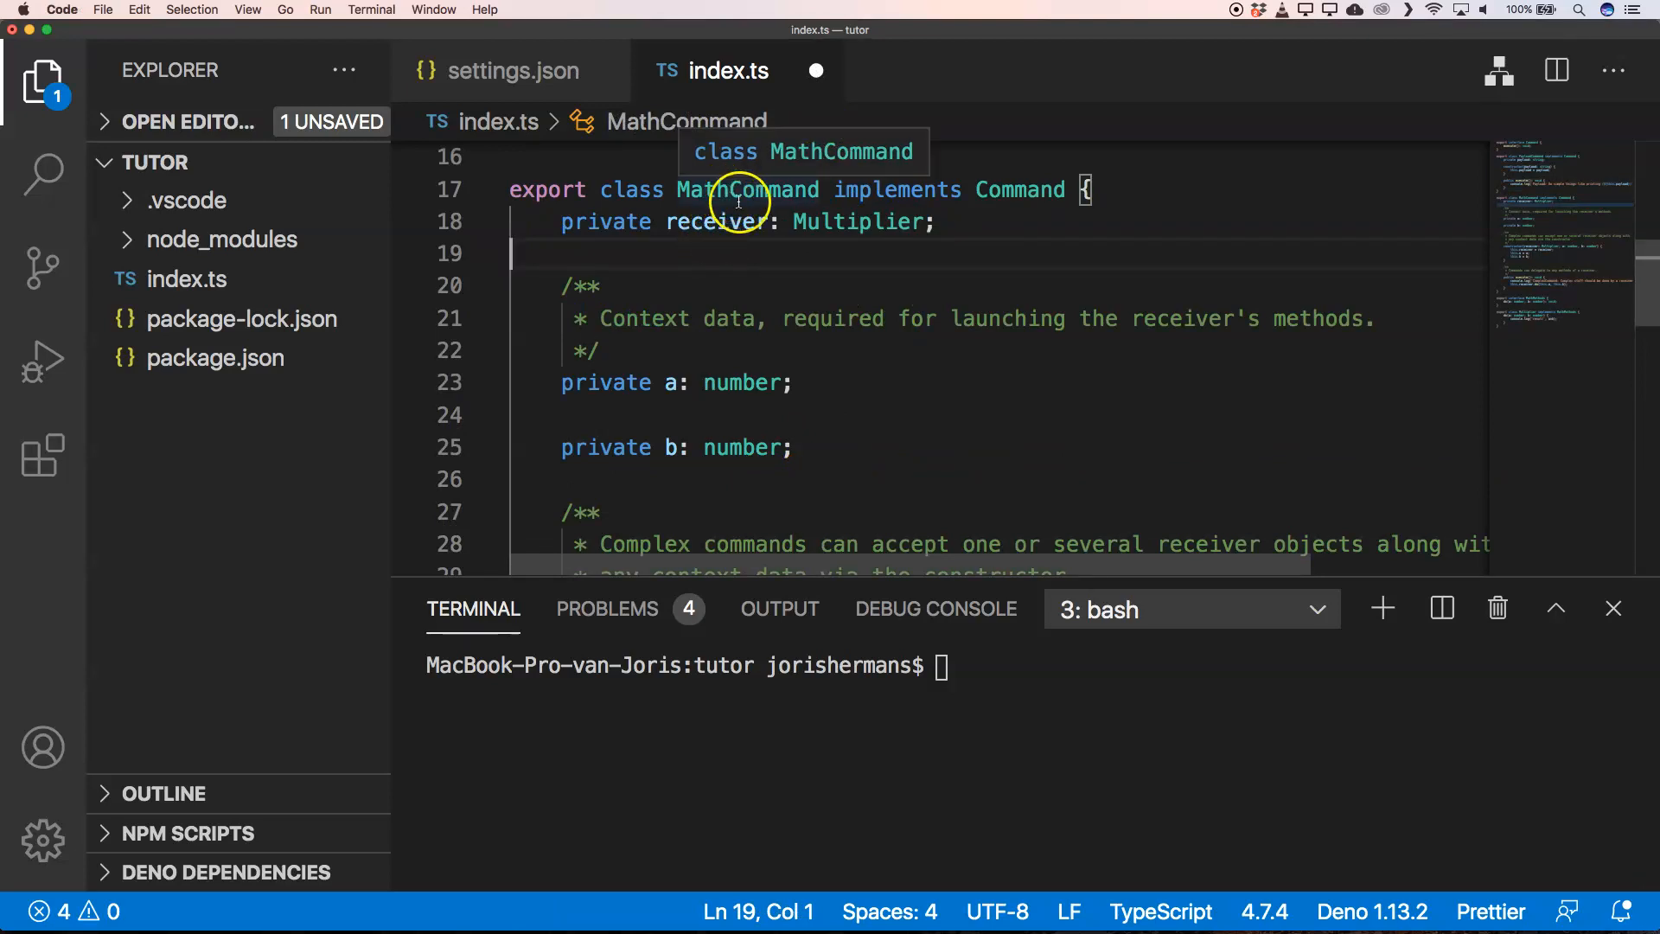
mouse_move(858, 222)
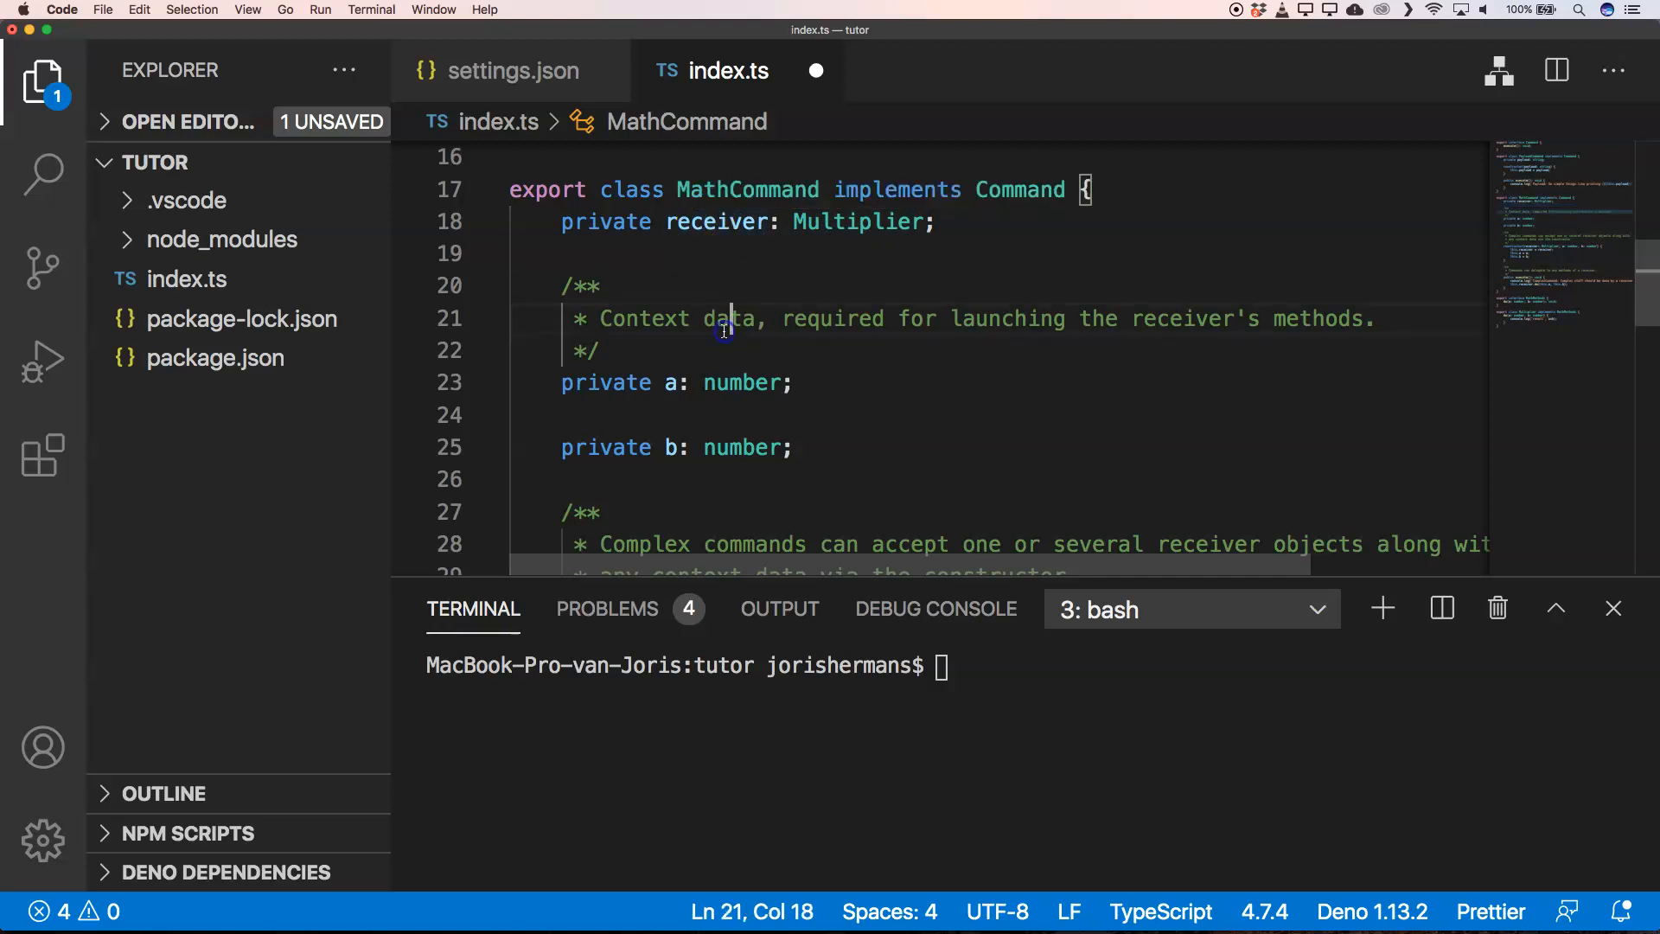
Add the exported MathCommand class with receiver, a and b fields delegating execute to receiver.do.
scroll(down, 3)
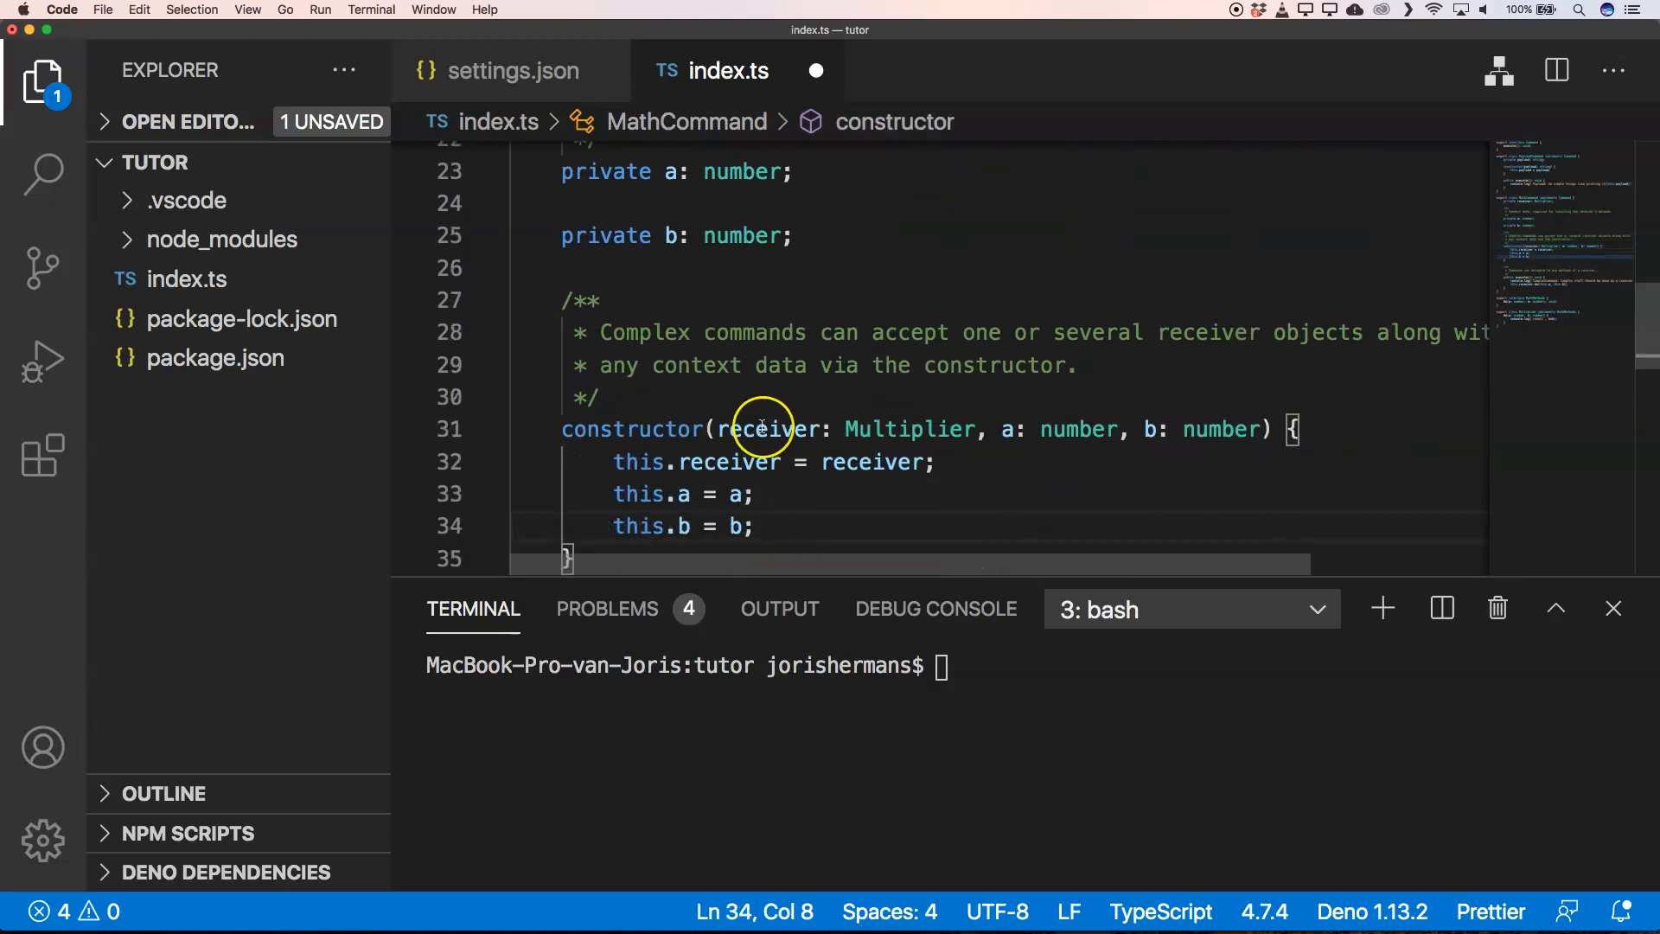
scroll(down, 3)
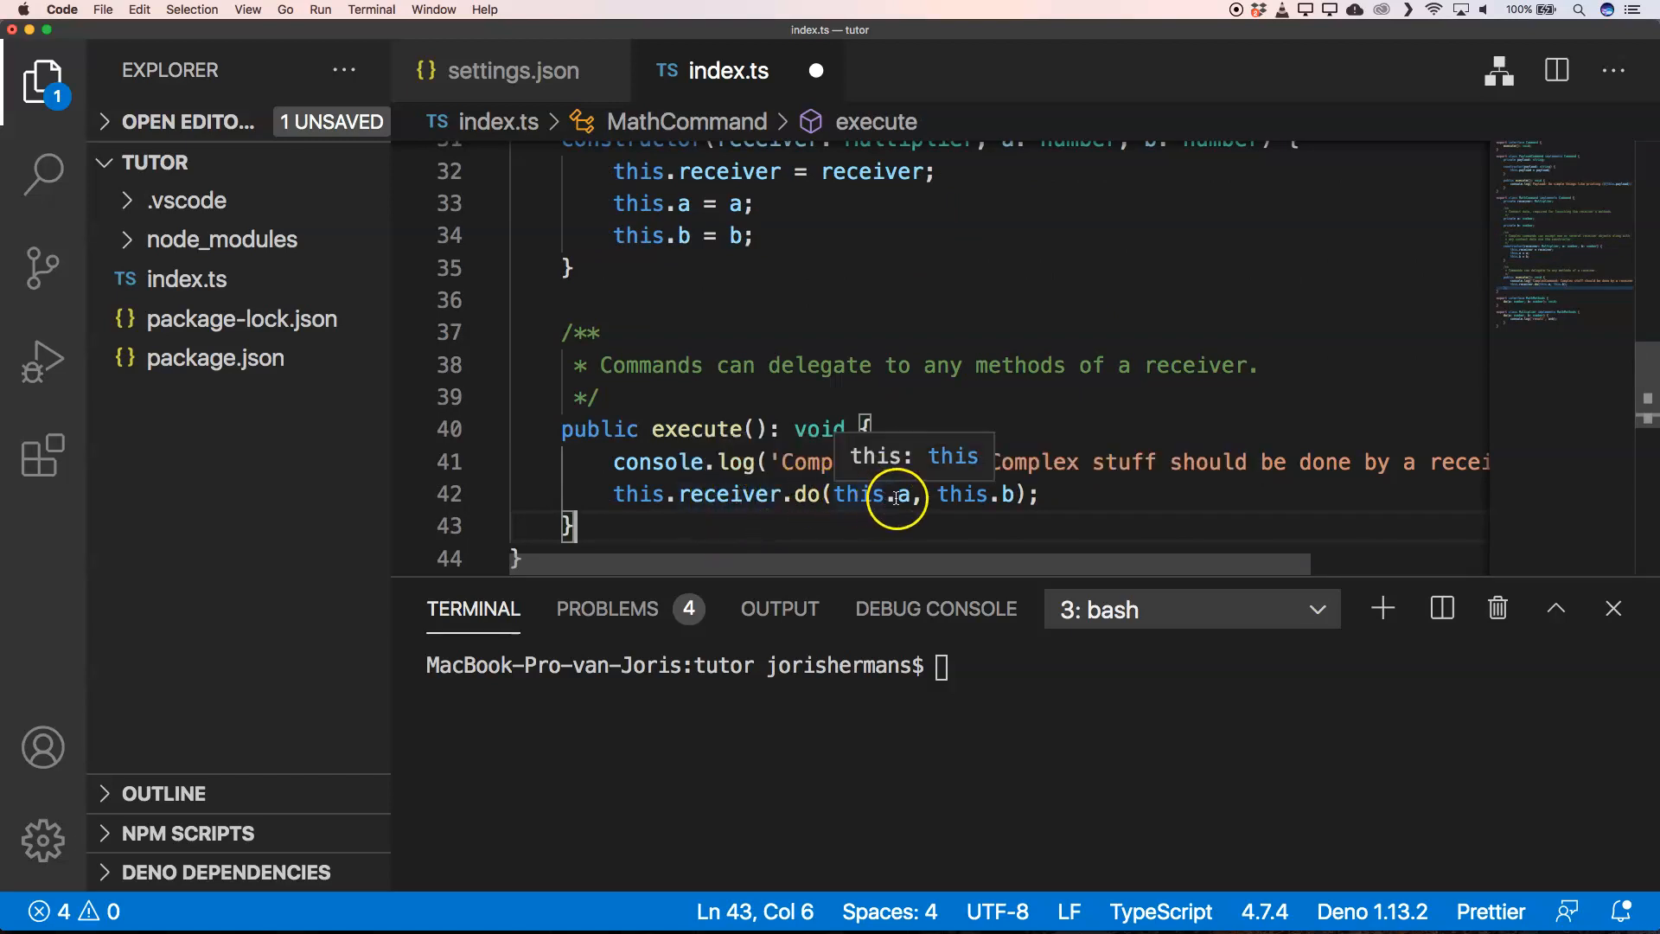
click(868, 429)
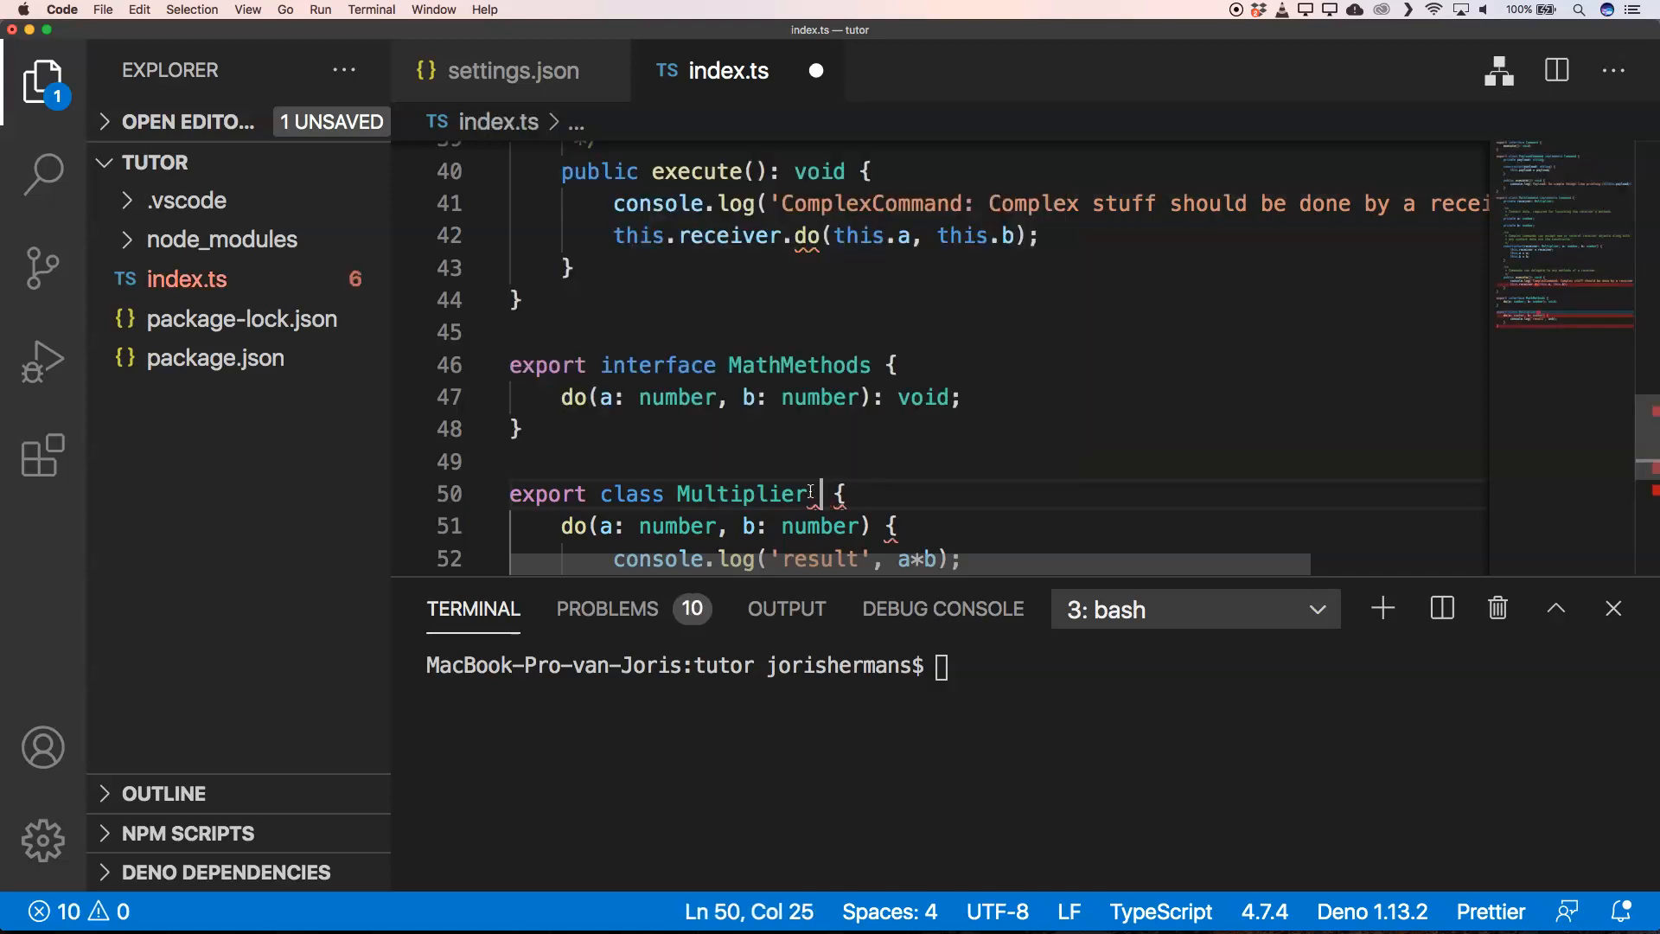
text(implements)
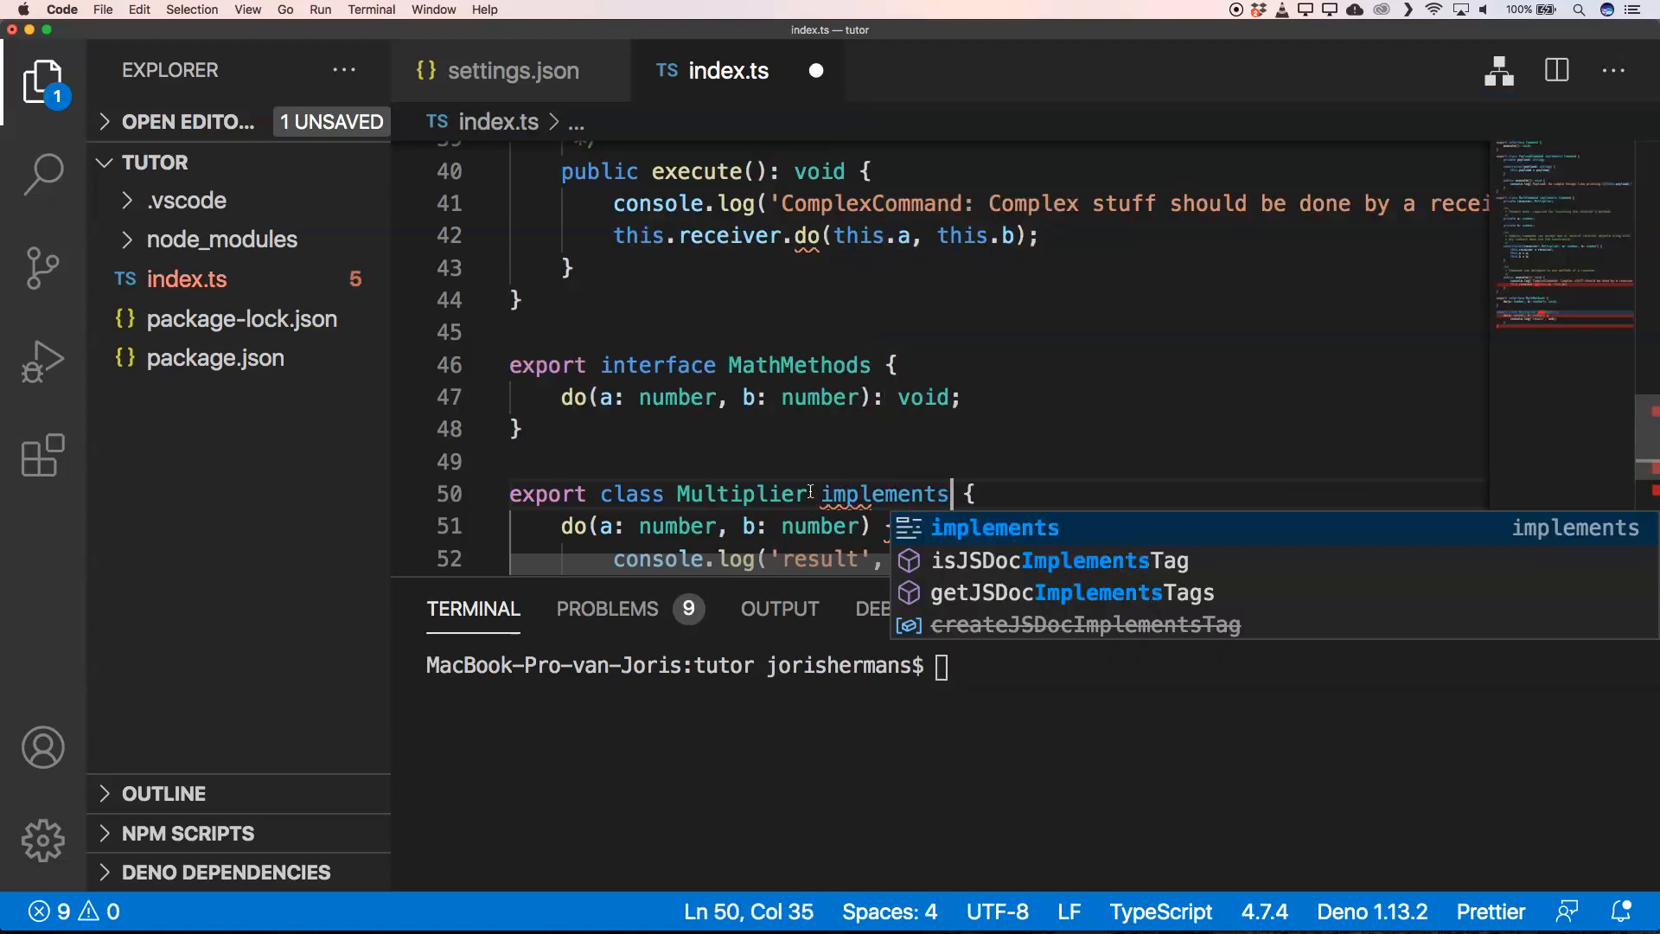
text(MathMethods)
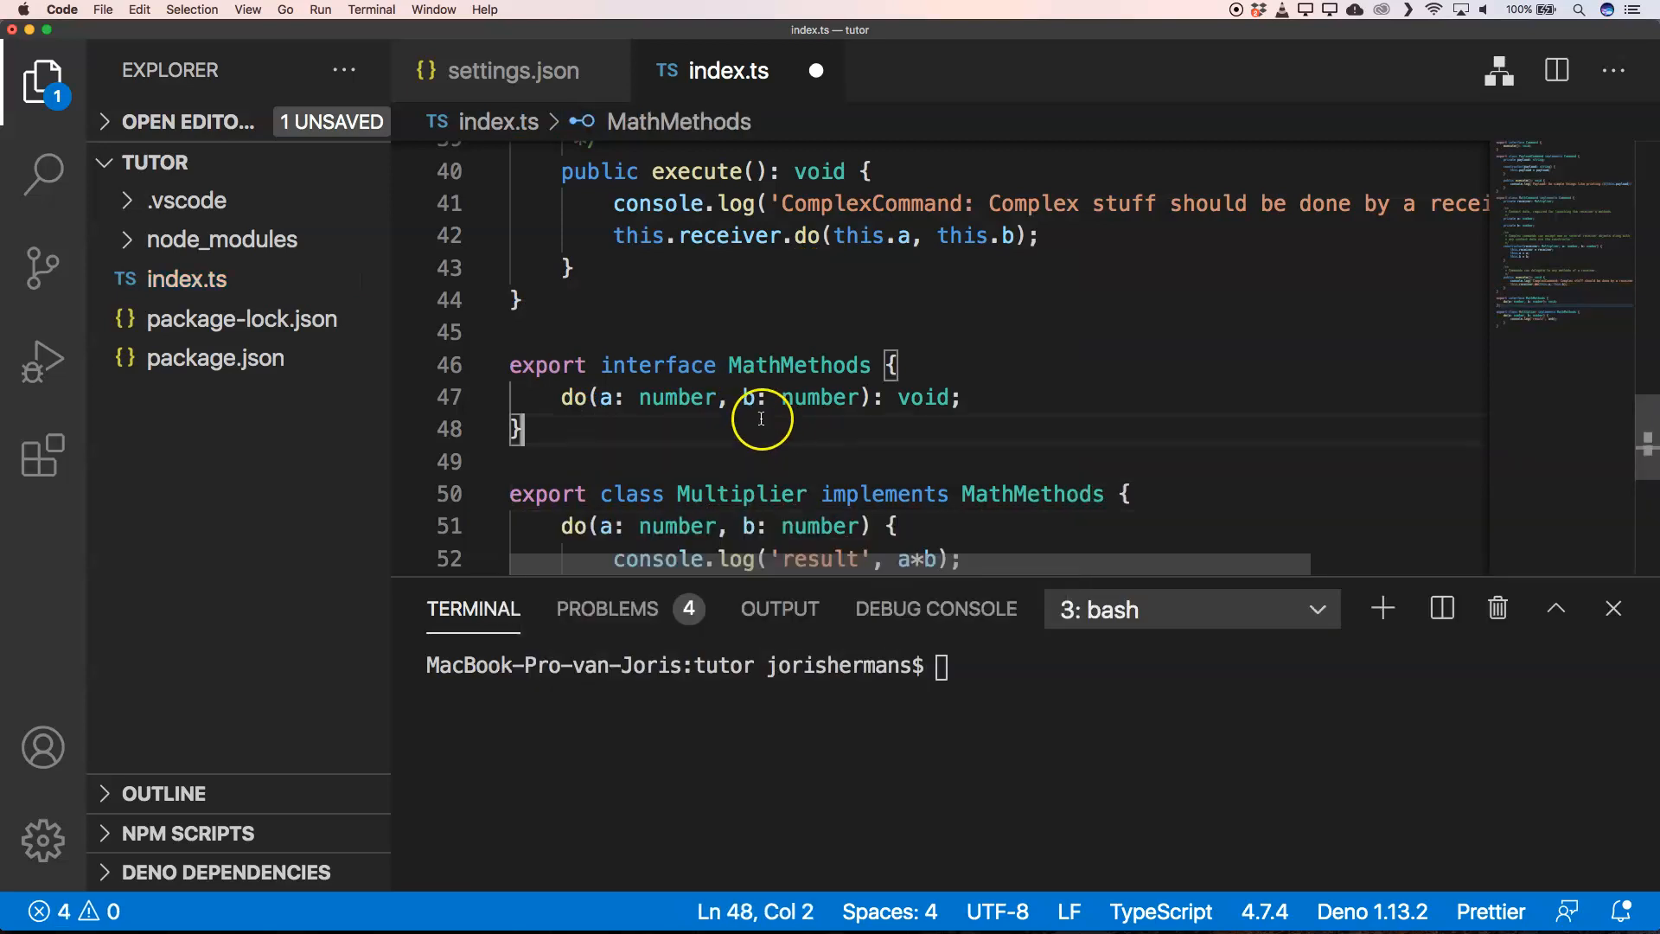
double_click(798, 365)
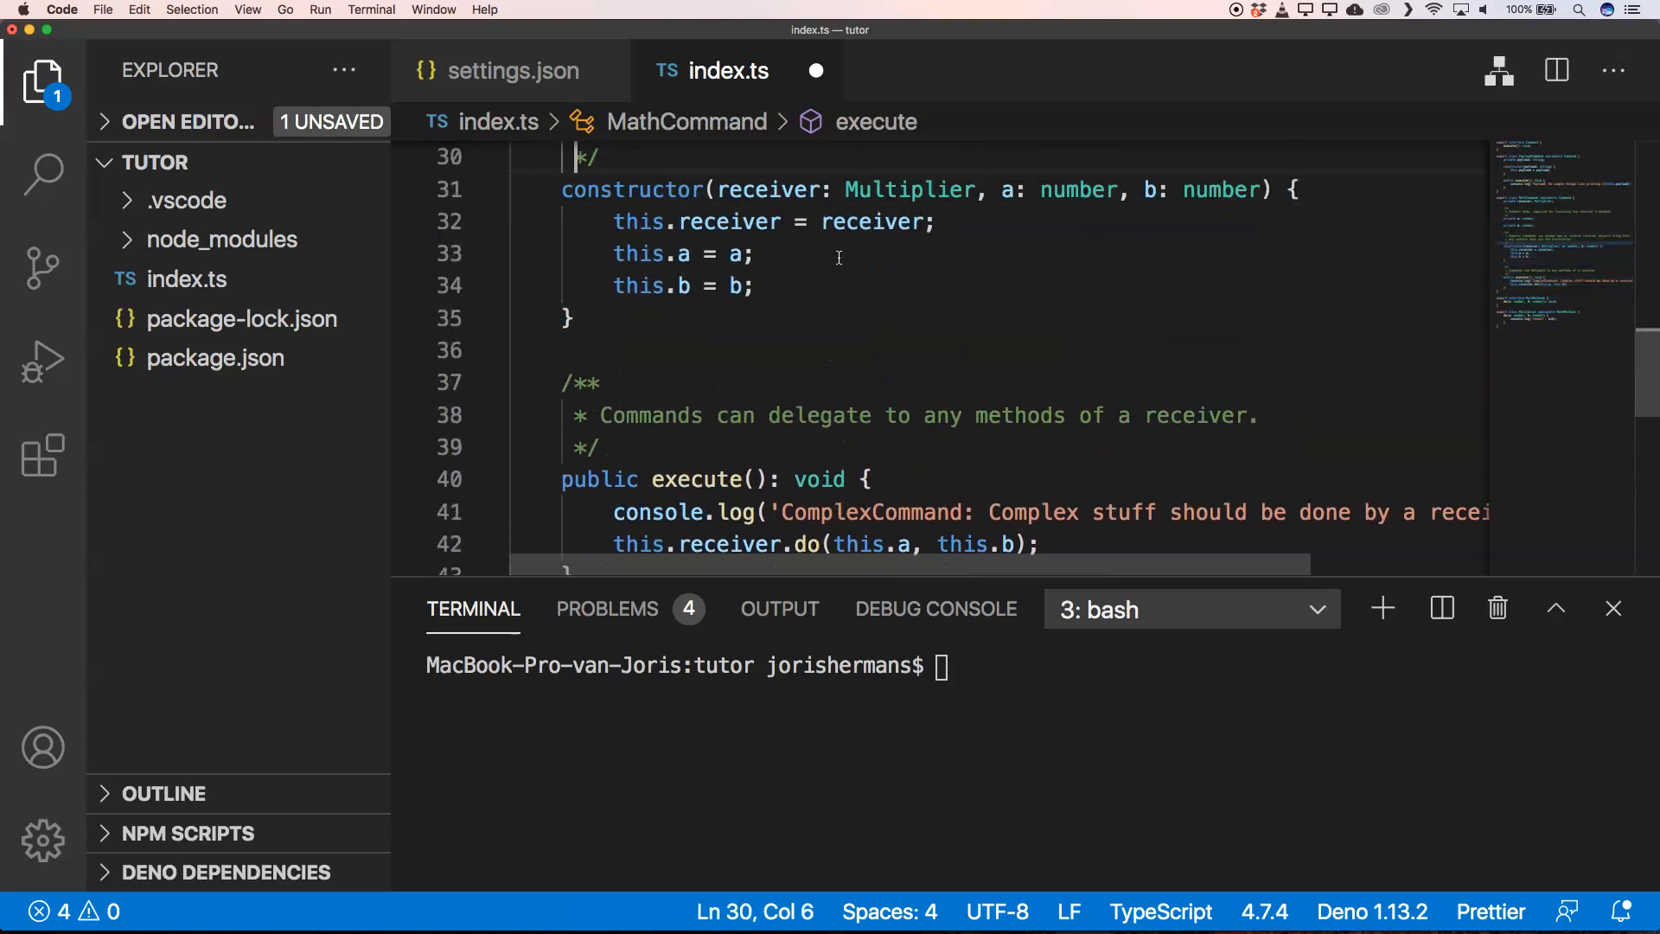
text(MathMethods;)
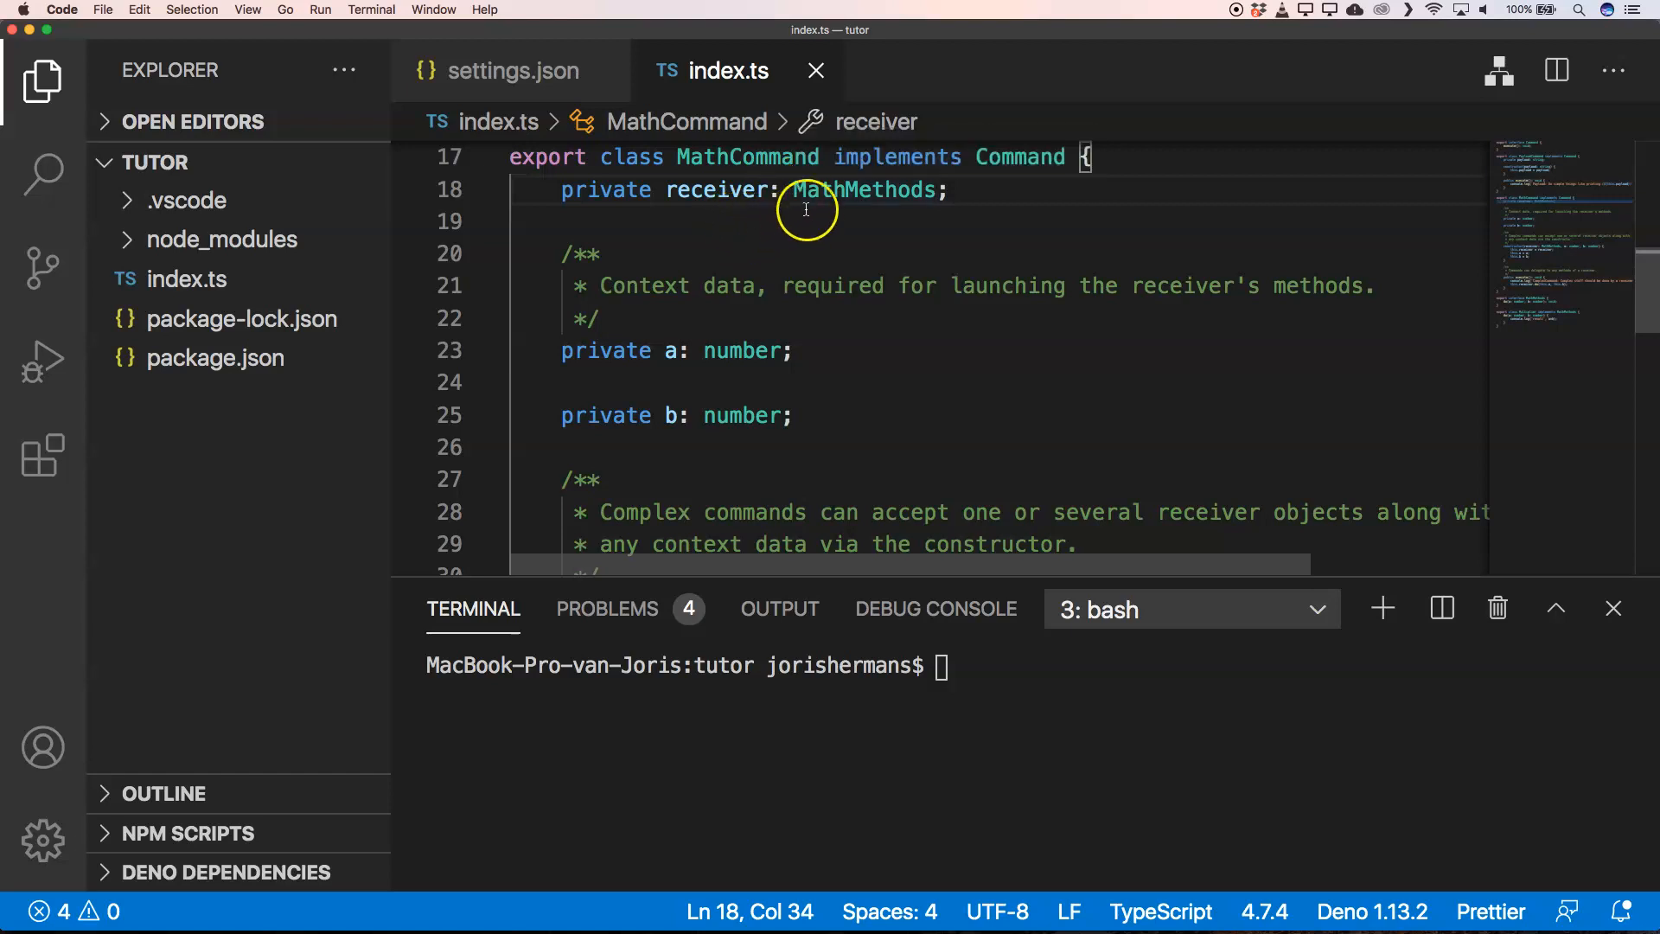
mouse_move(718, 286)
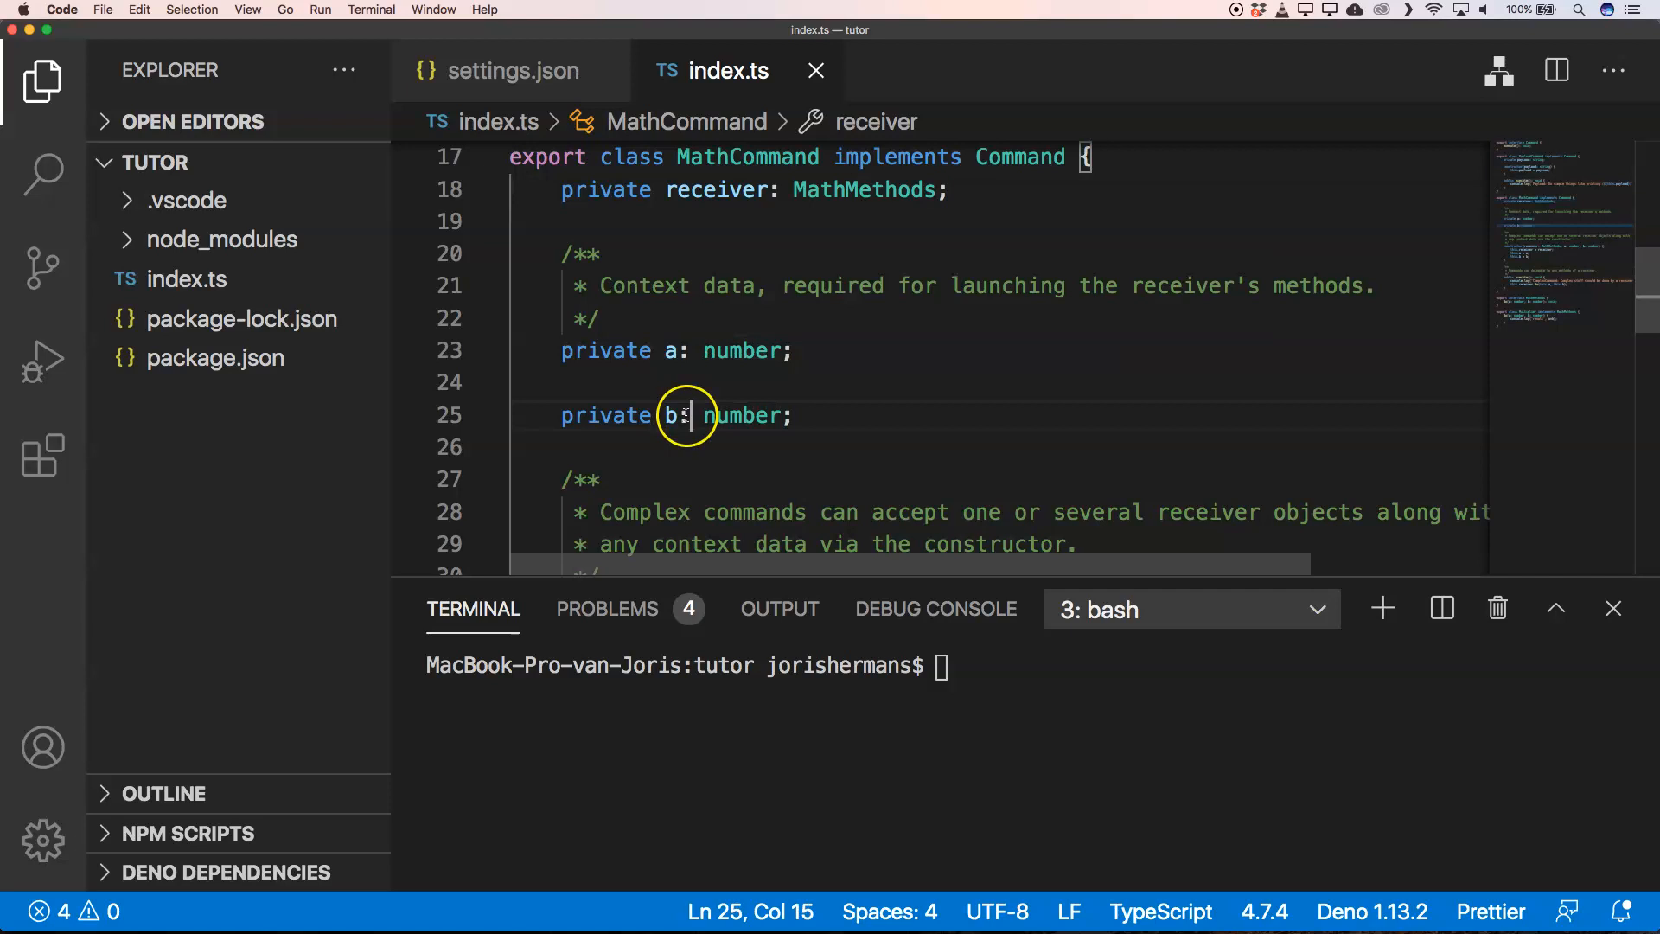
scroll(down, 3)
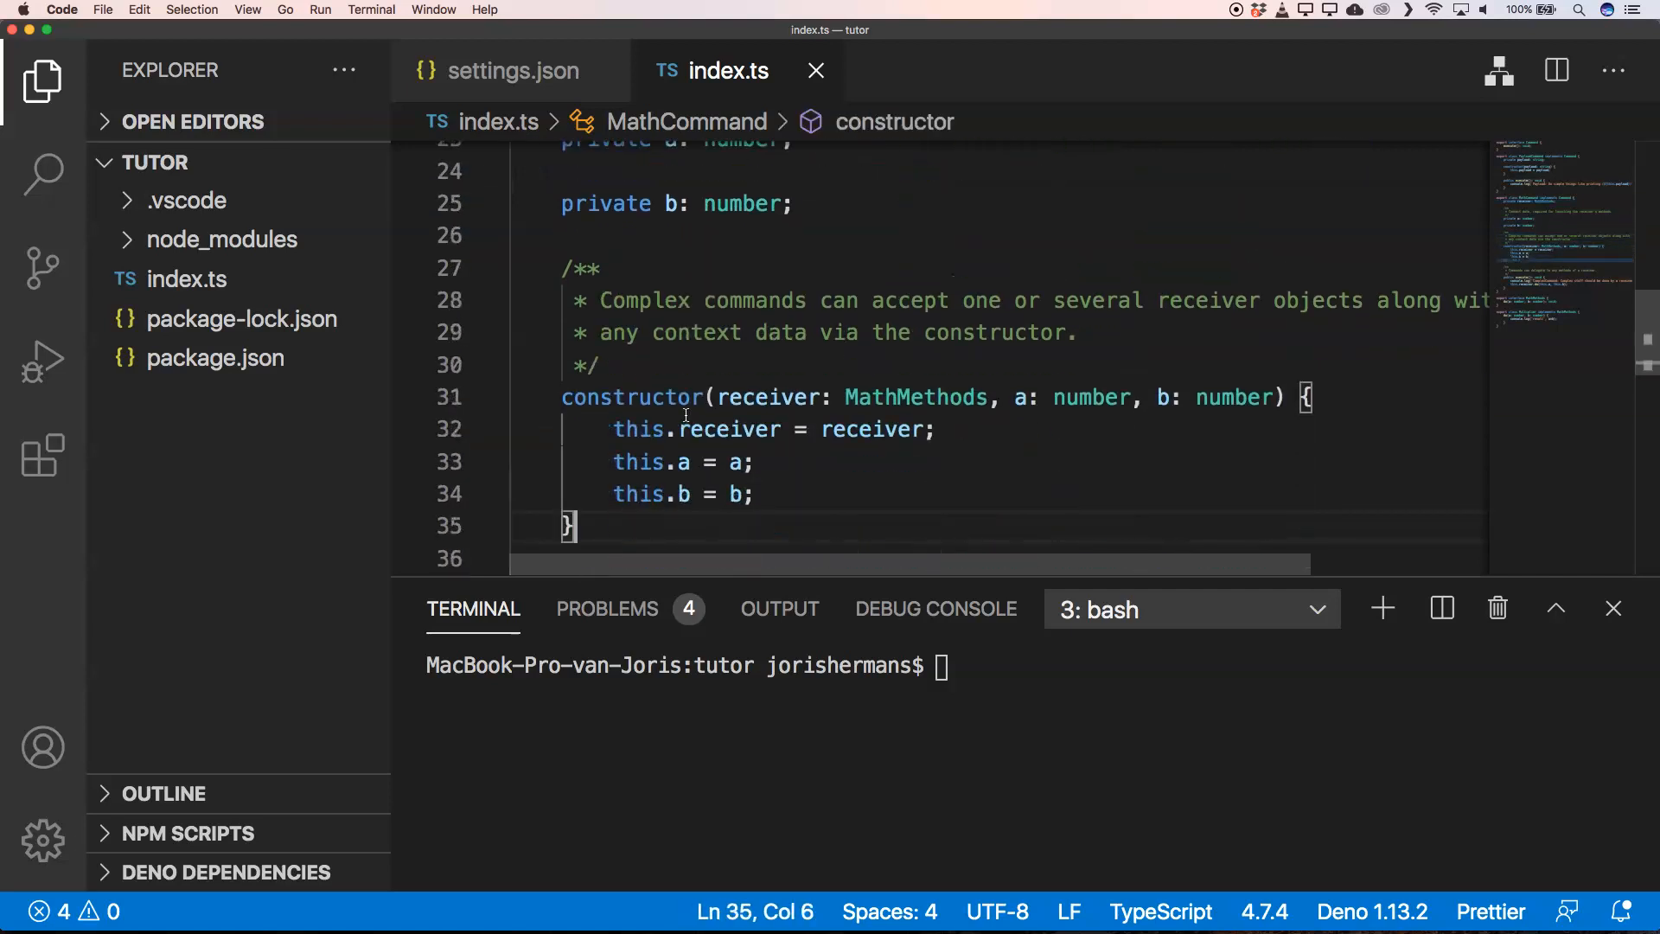
scroll(down, 3)
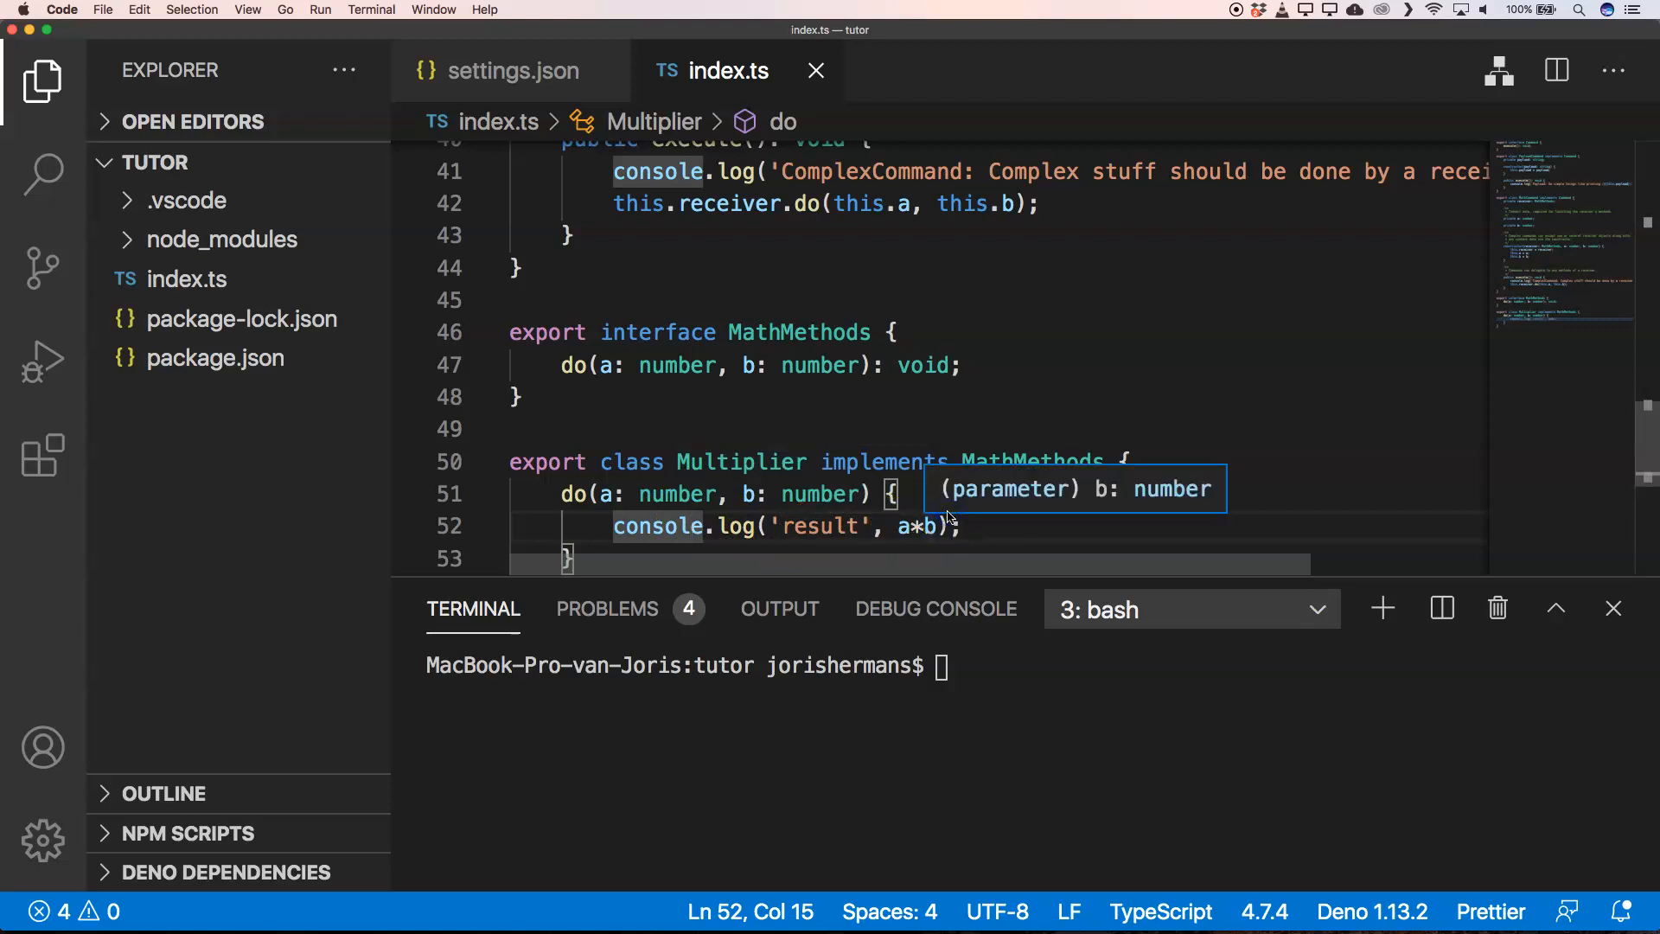
click(883, 461)
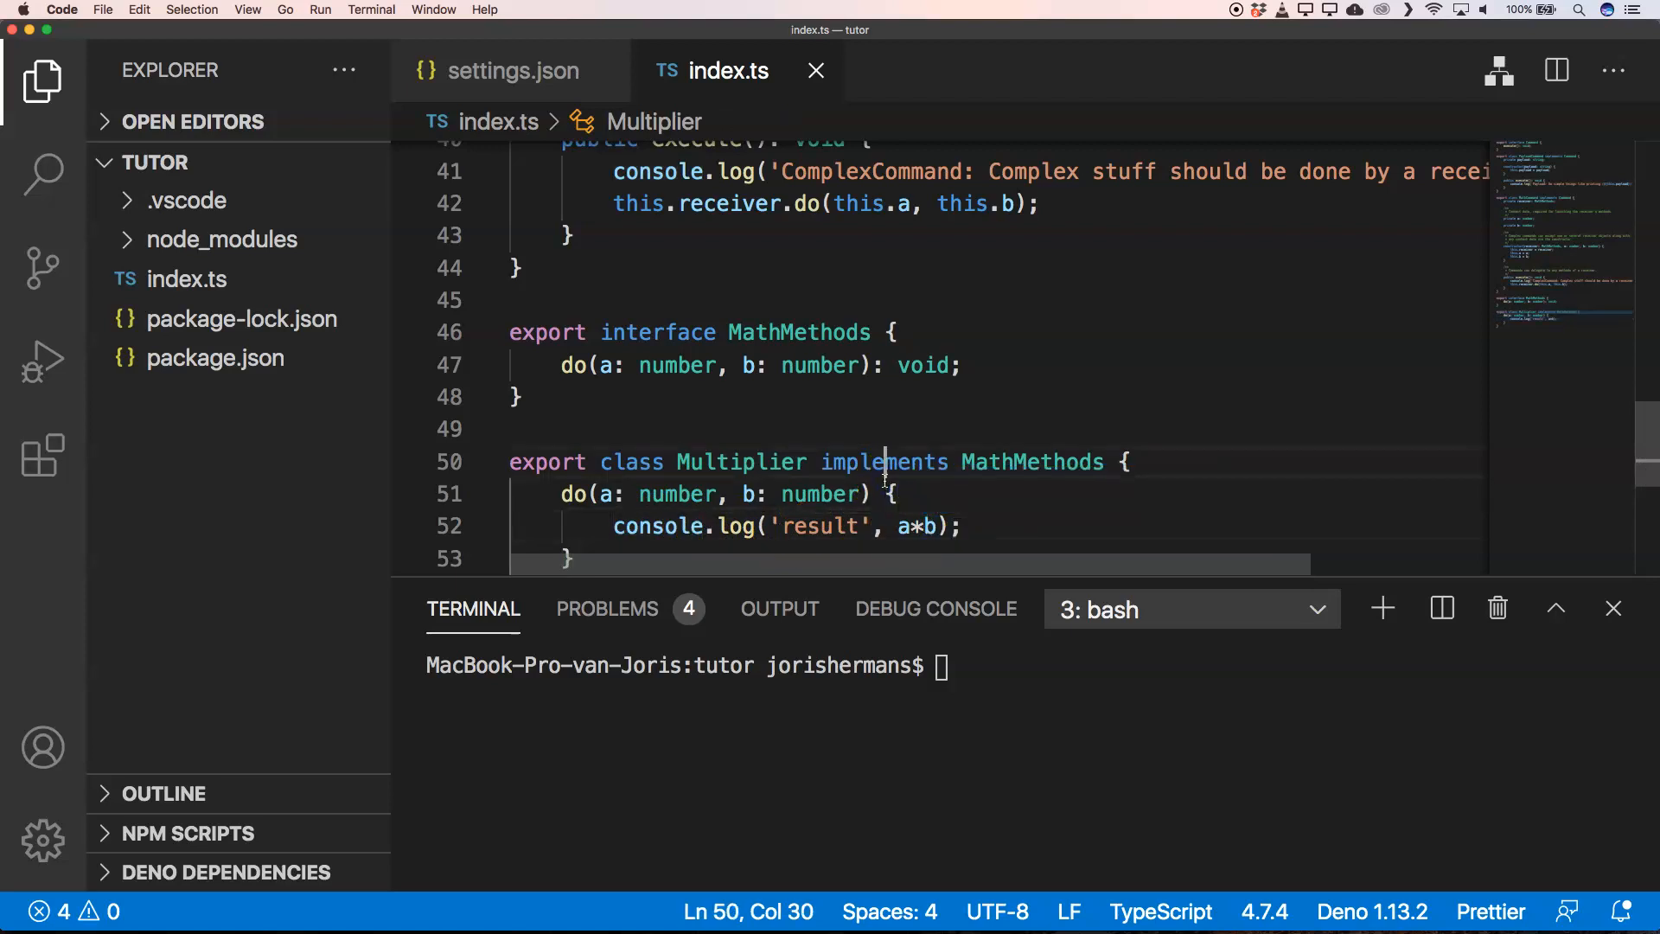
scroll(up, 3)
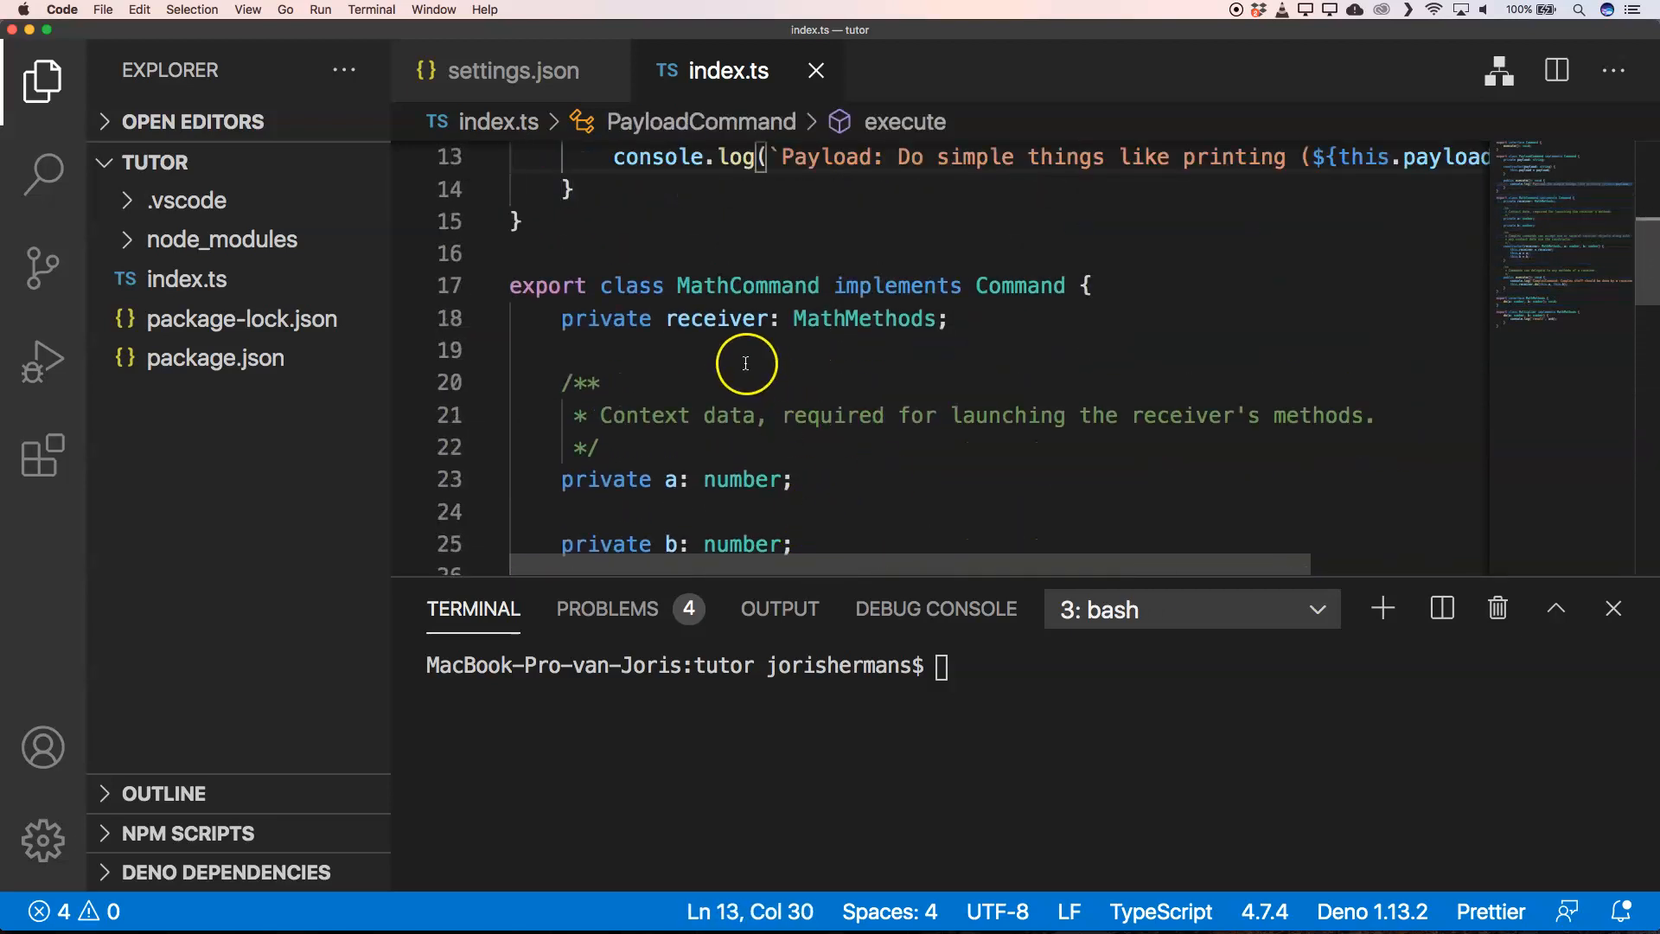
scroll(down, 3)
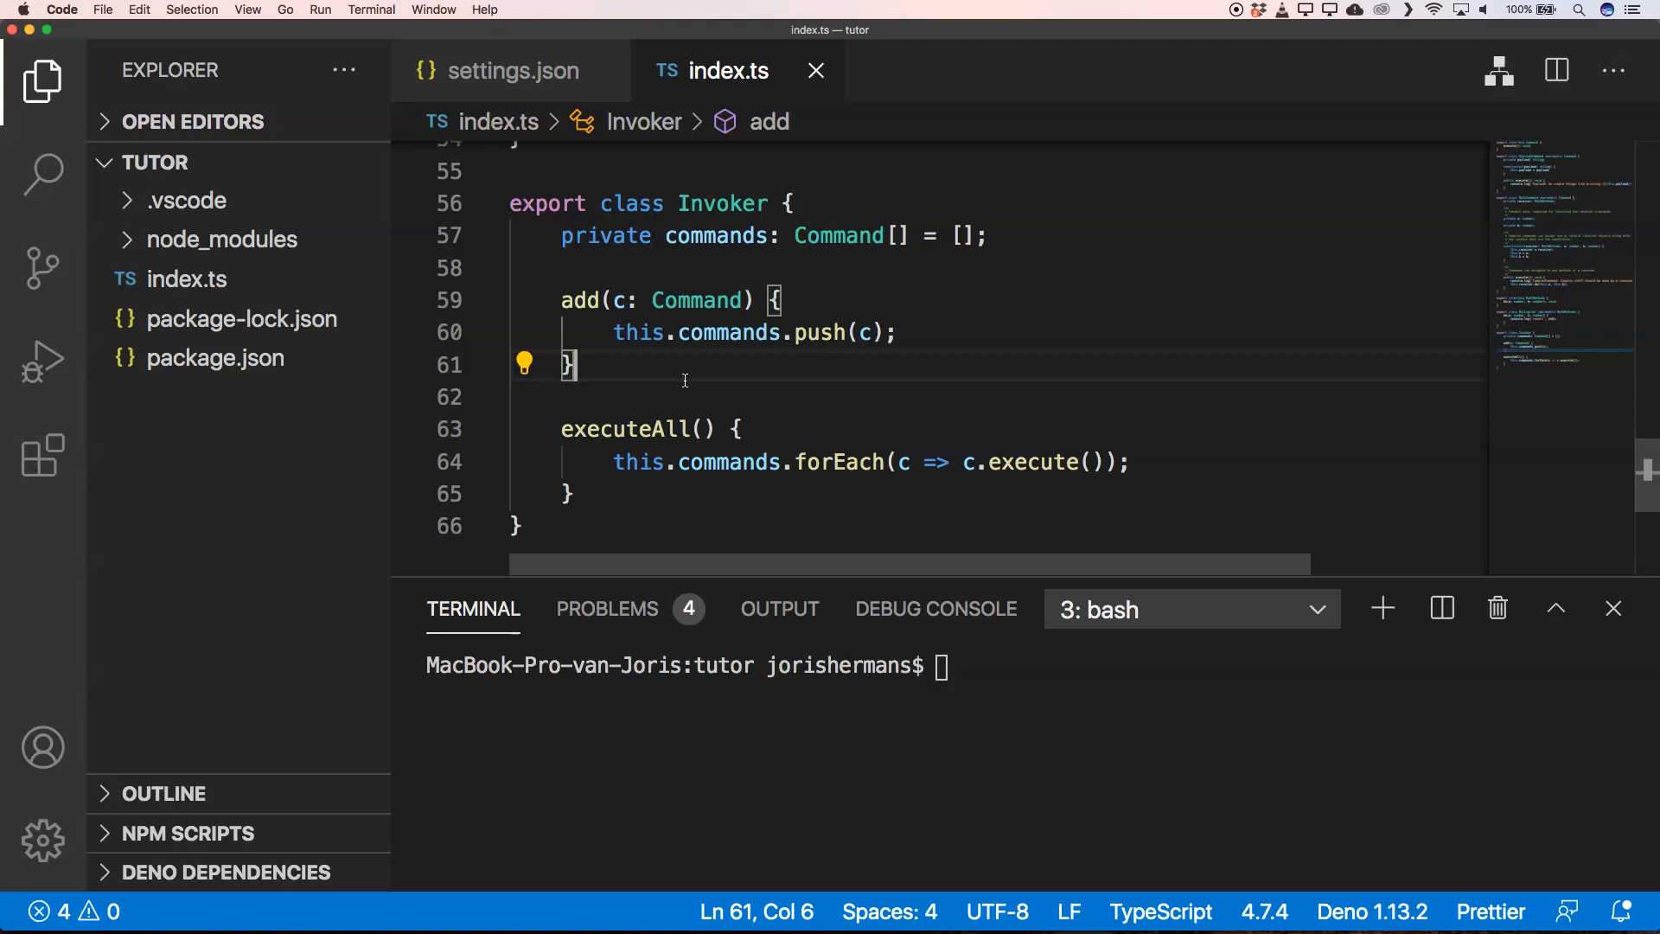
text(const invoker = new Invoker();)
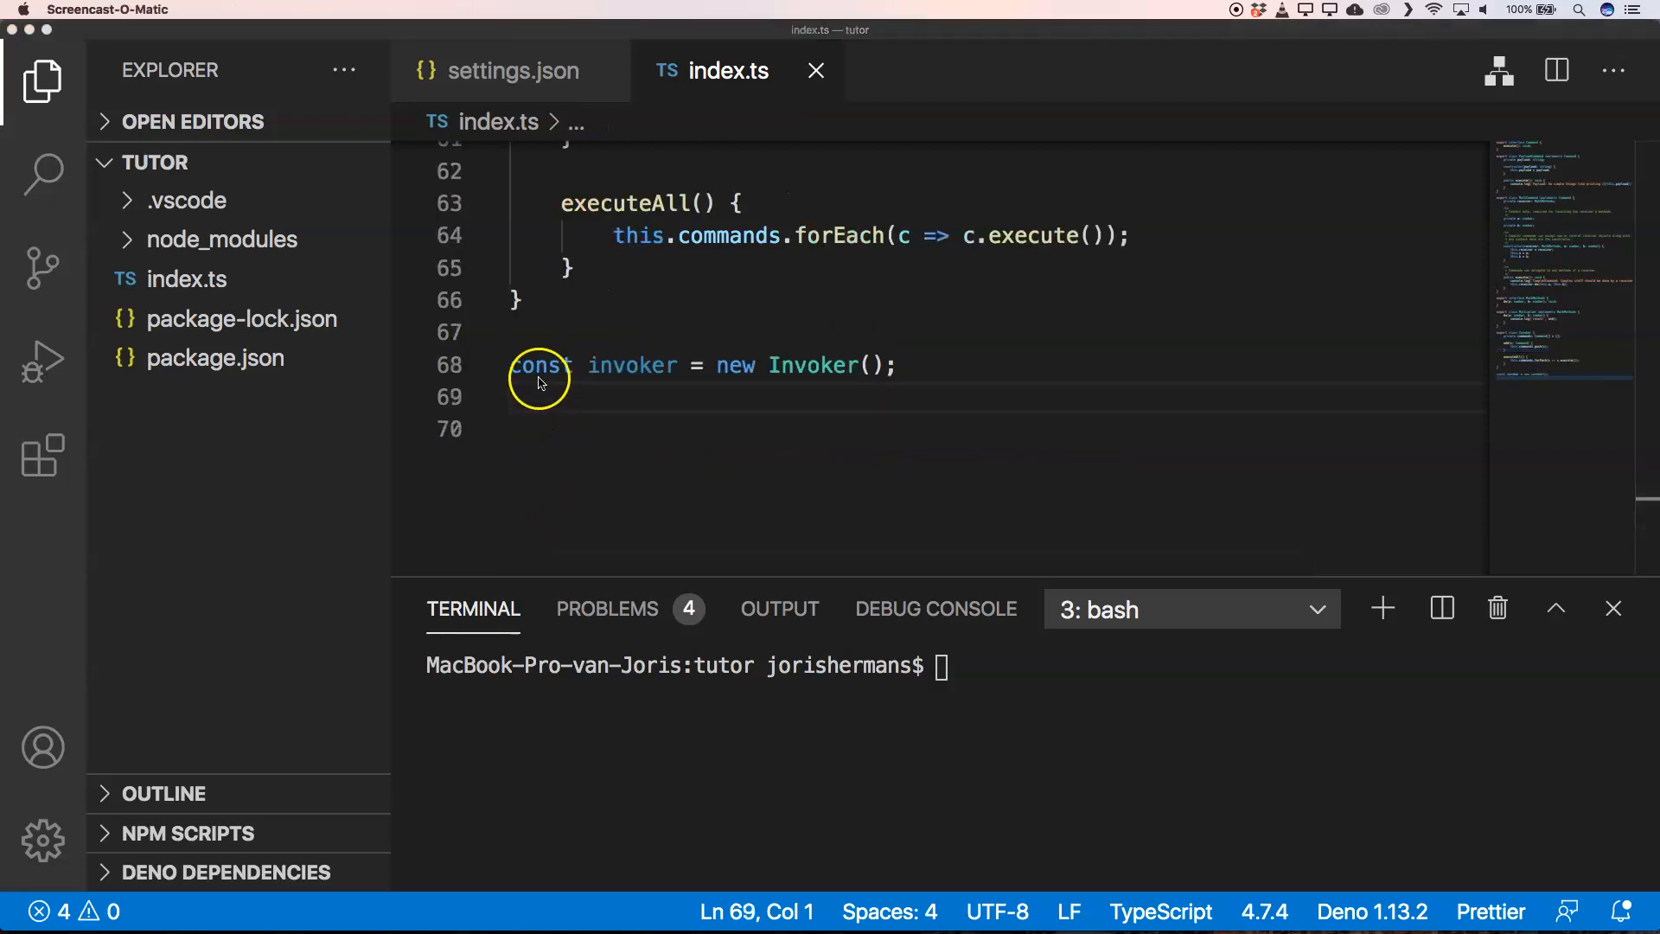
mouse_move(762, 390)
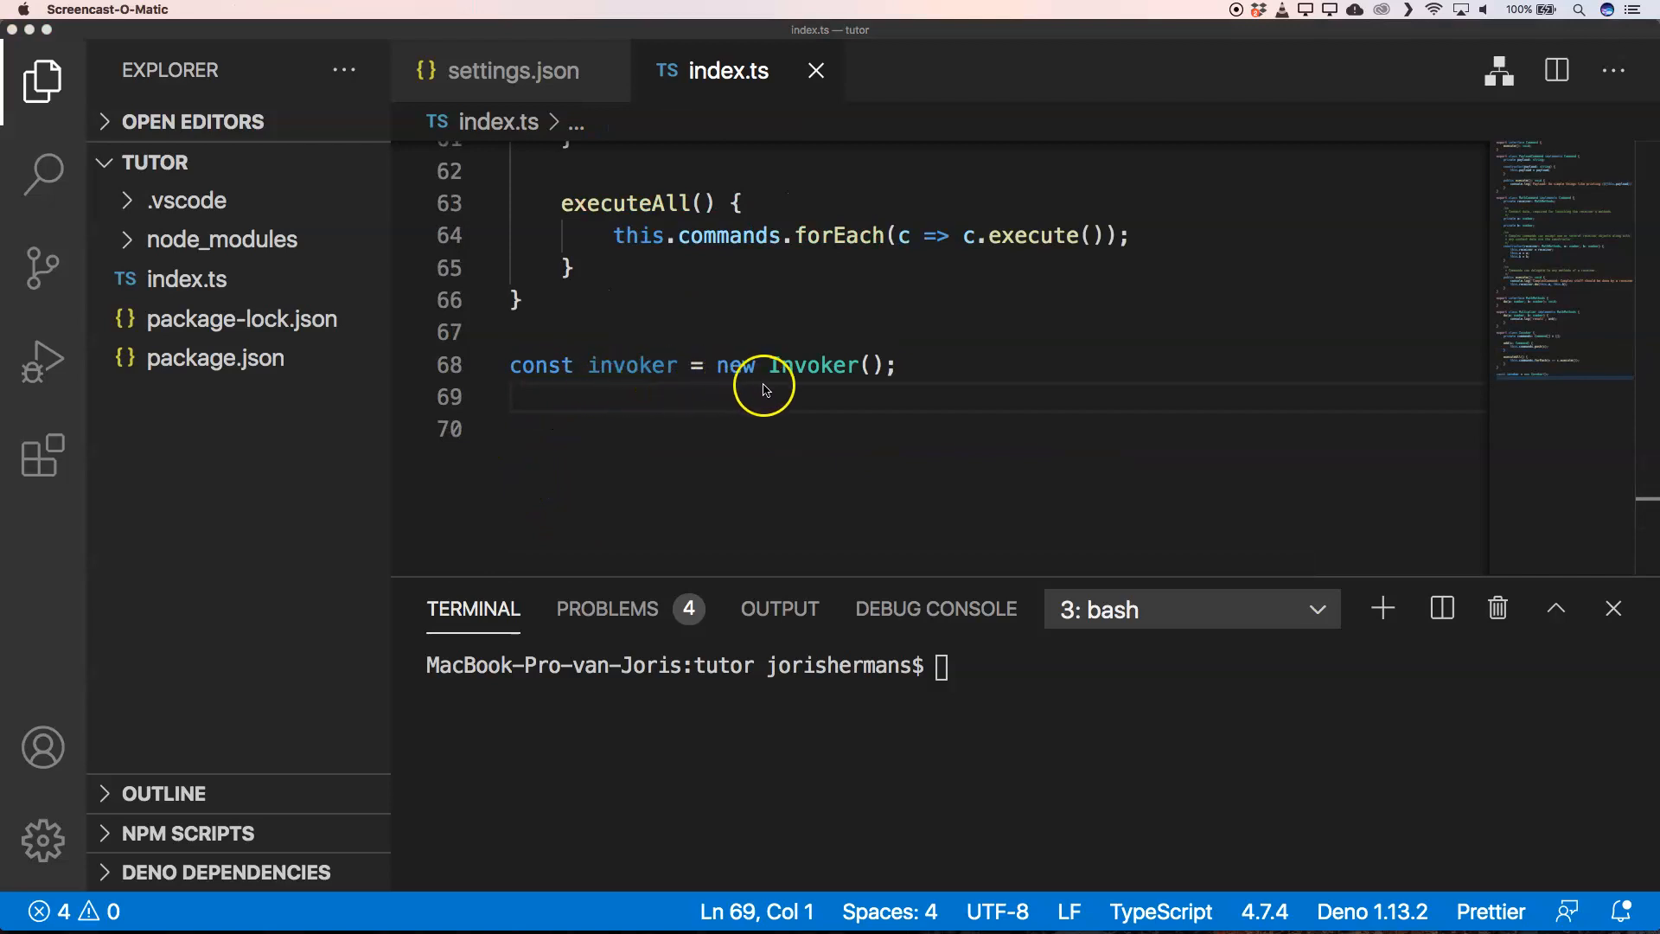
mouse_move(698, 400)
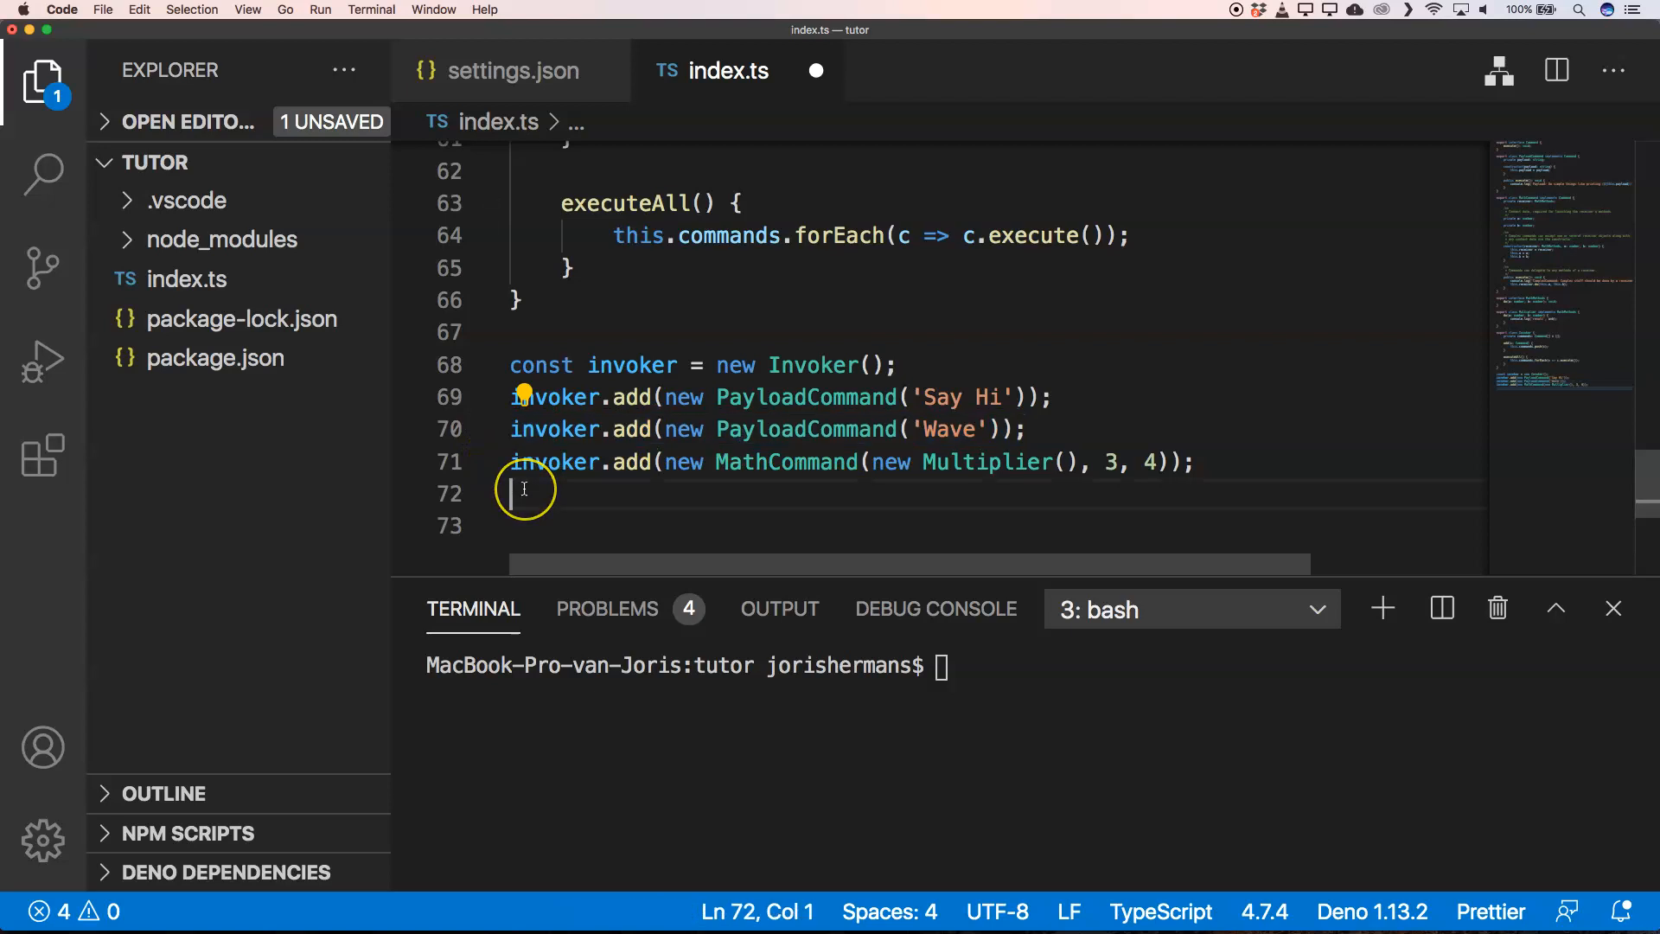
Queue the 'Wave' and 'end' PayloadCommands on the invoker and call invoker.executeAll().
text(invoker.add(new PayloadCommand('Wave'));)
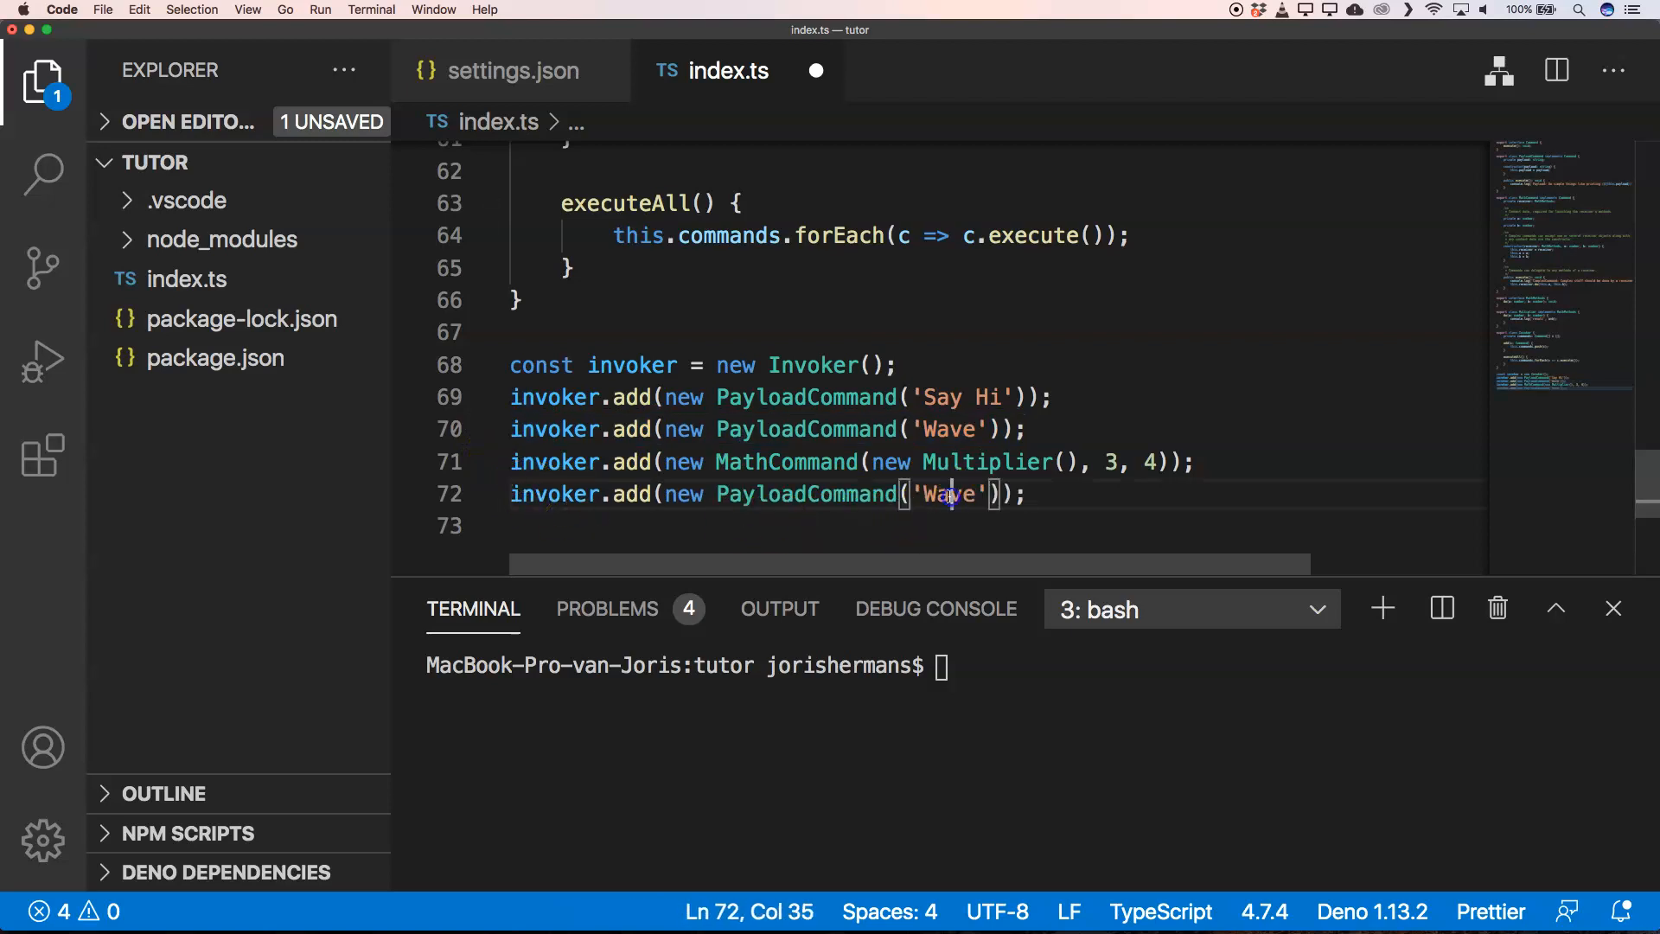
text(end)
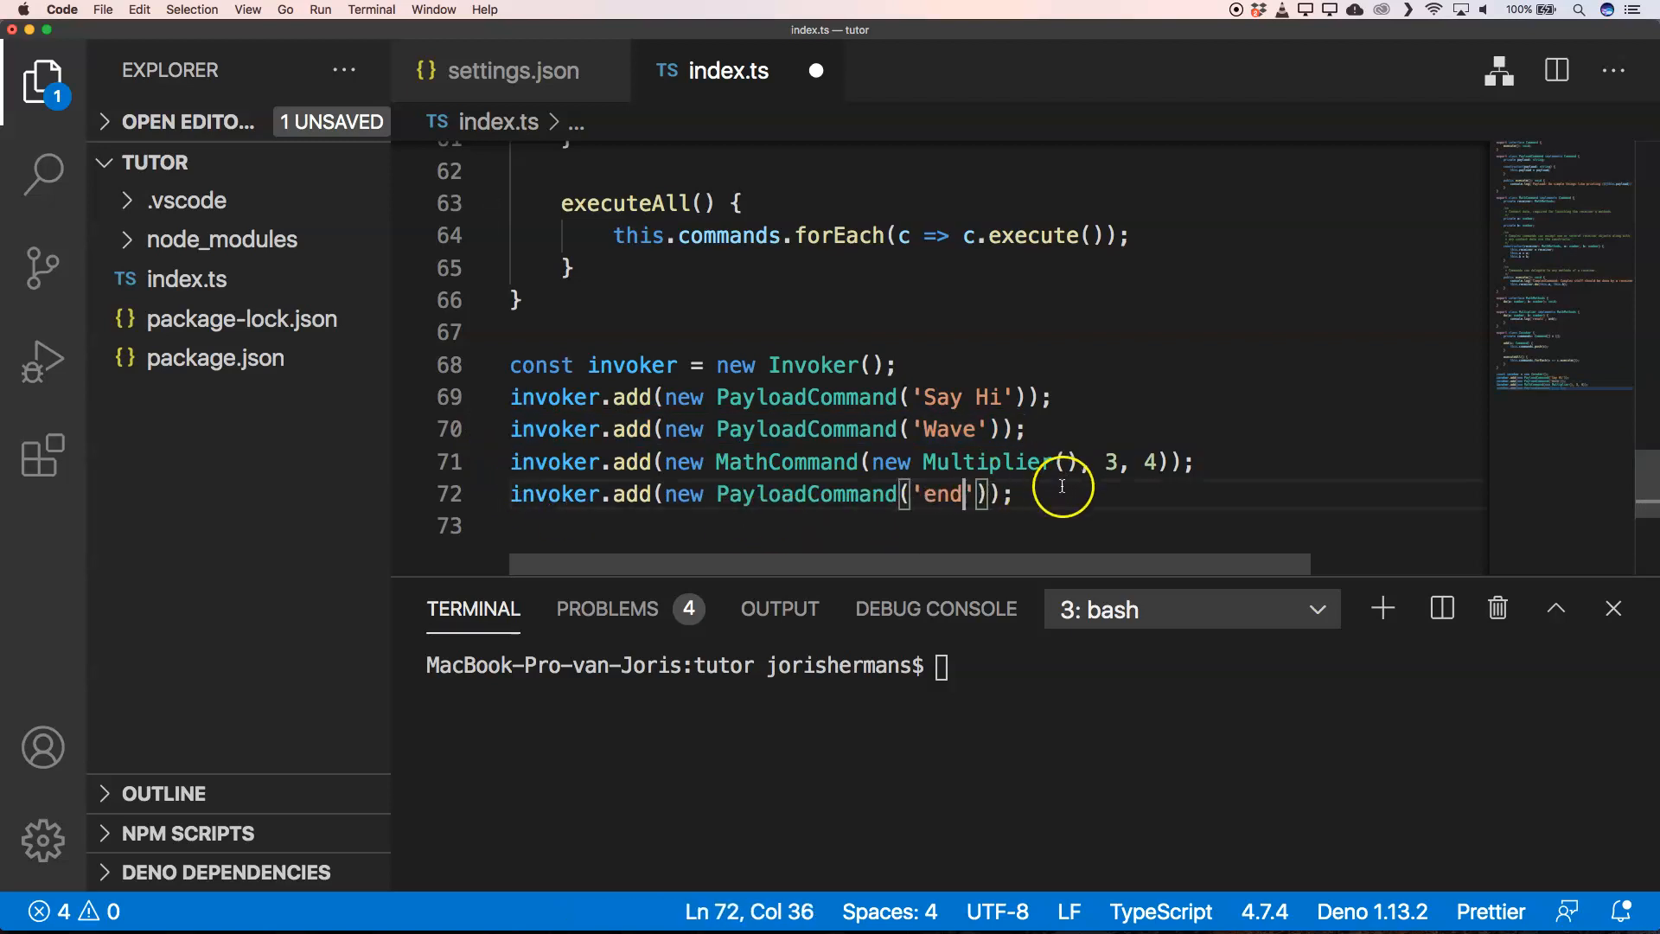
text(in)
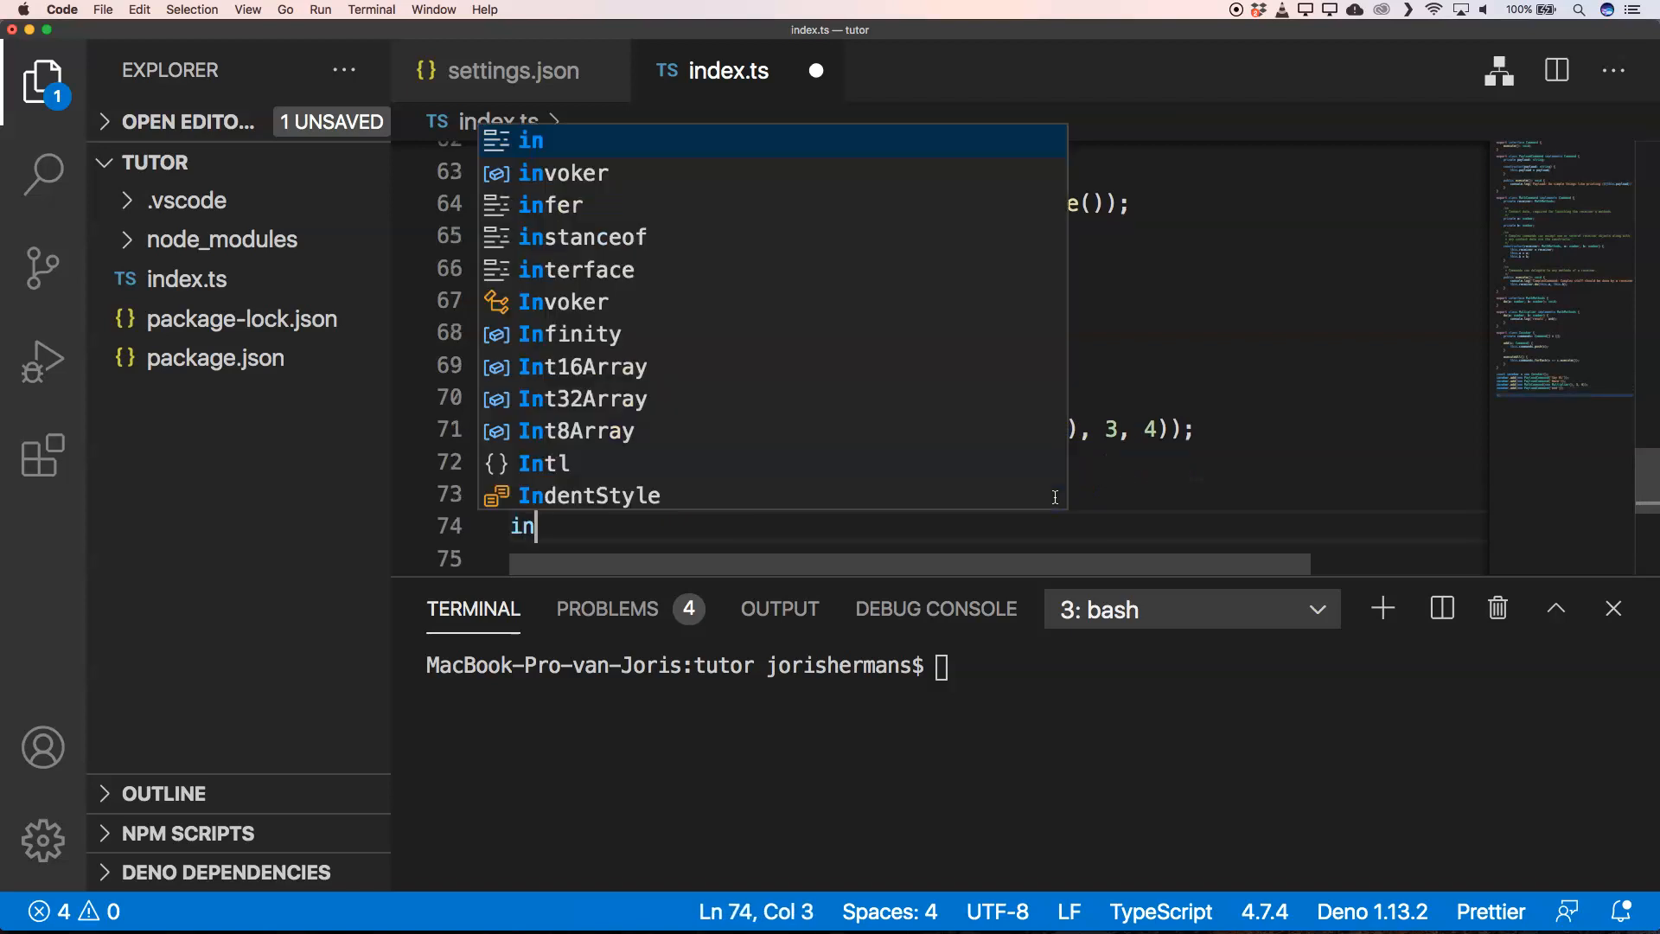
text(voker.executeAll)
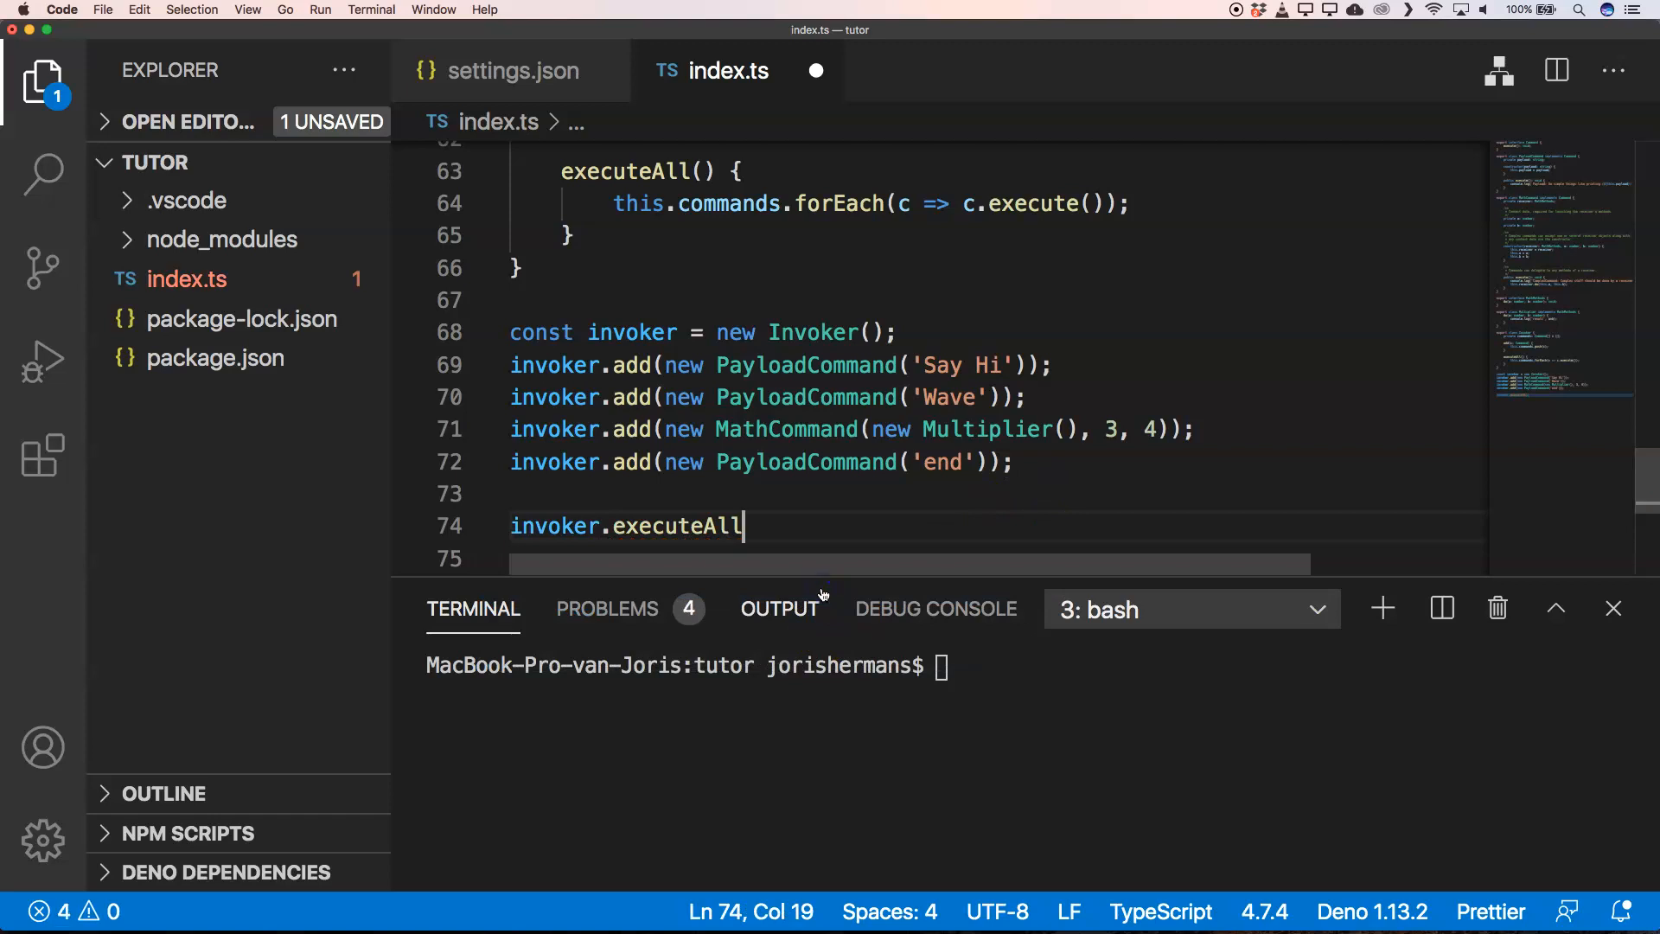
text(();)
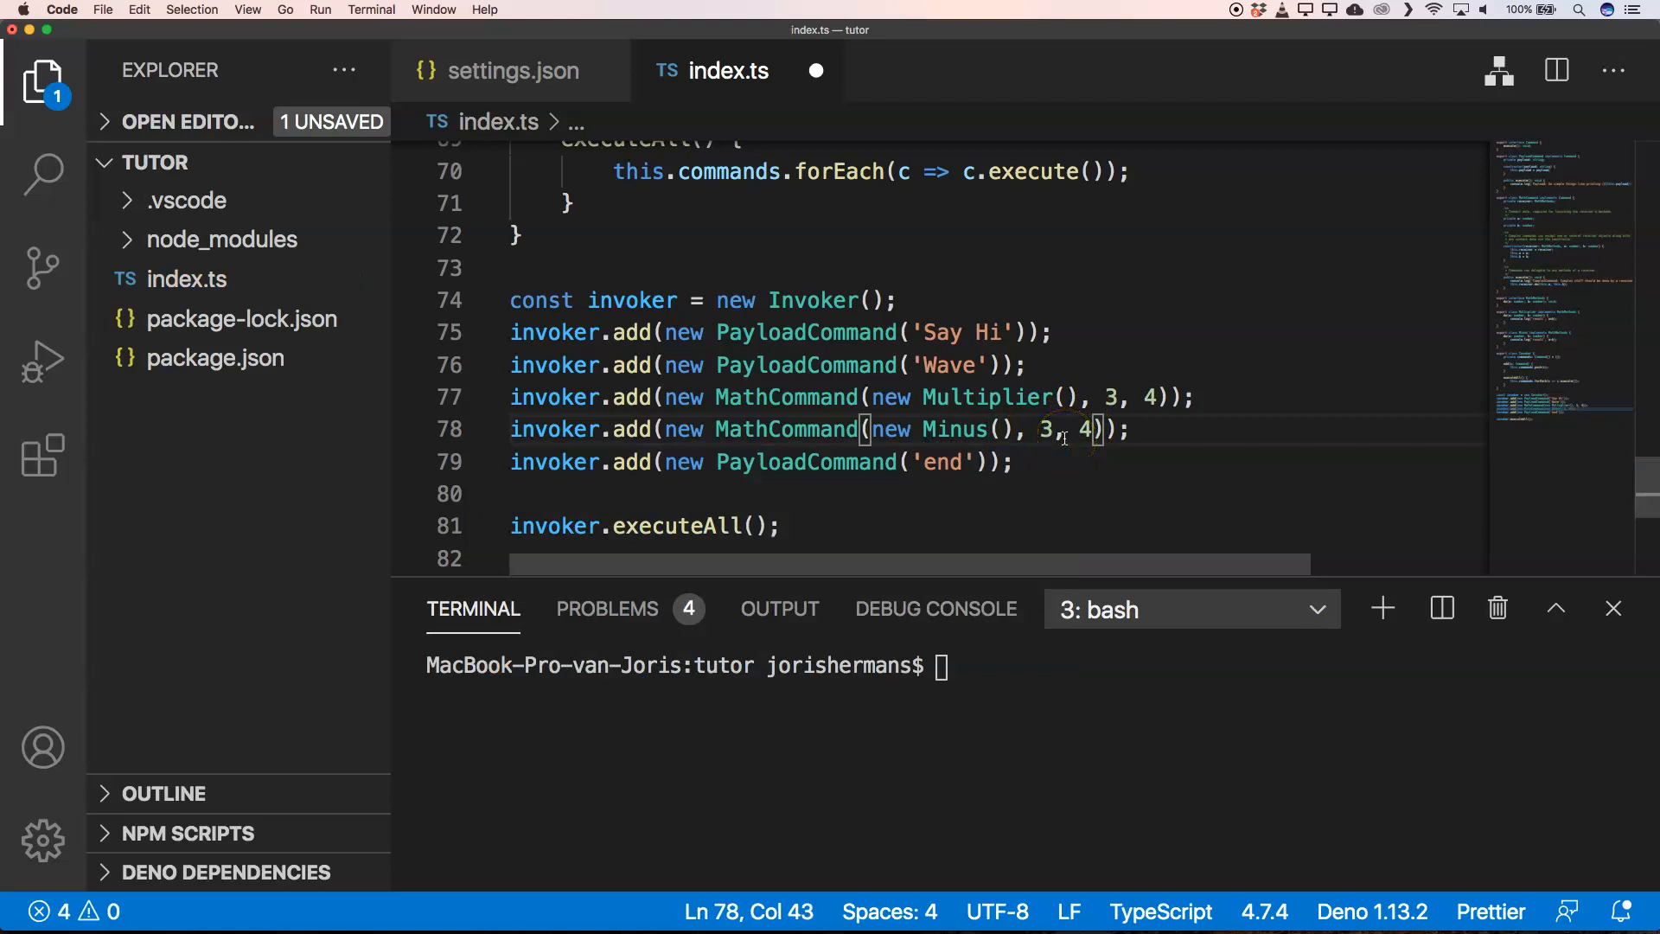
Add a Minus MathCommand on 3 and 4 above the 'end' payload, then save index.ts.
text(5)
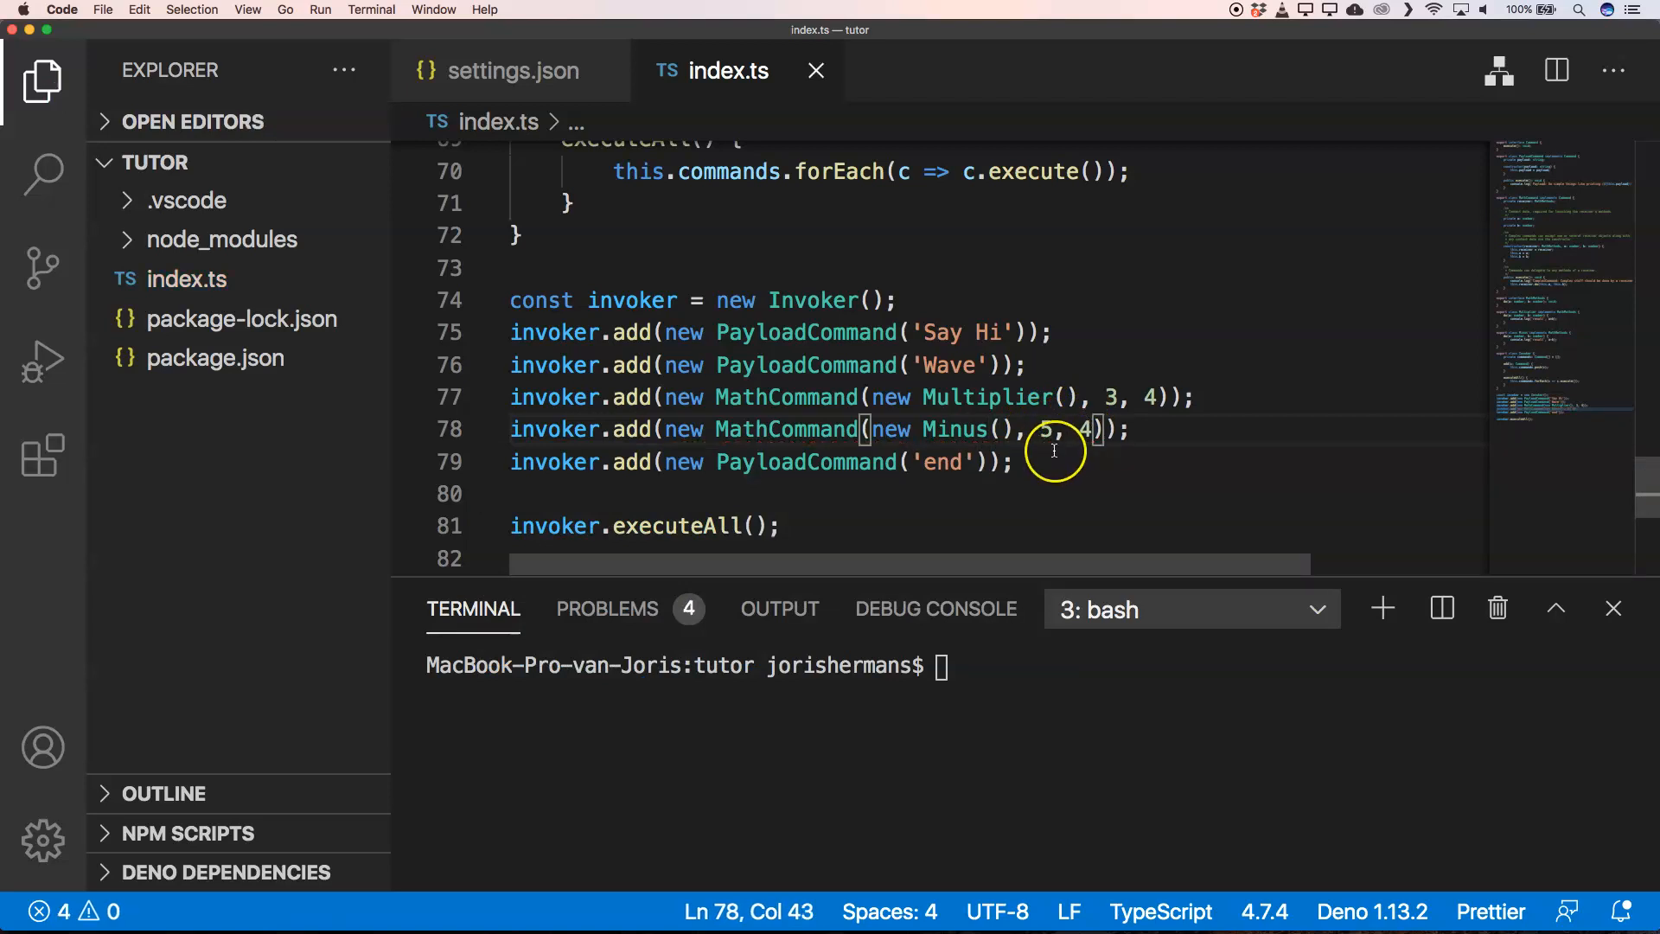
text(3)
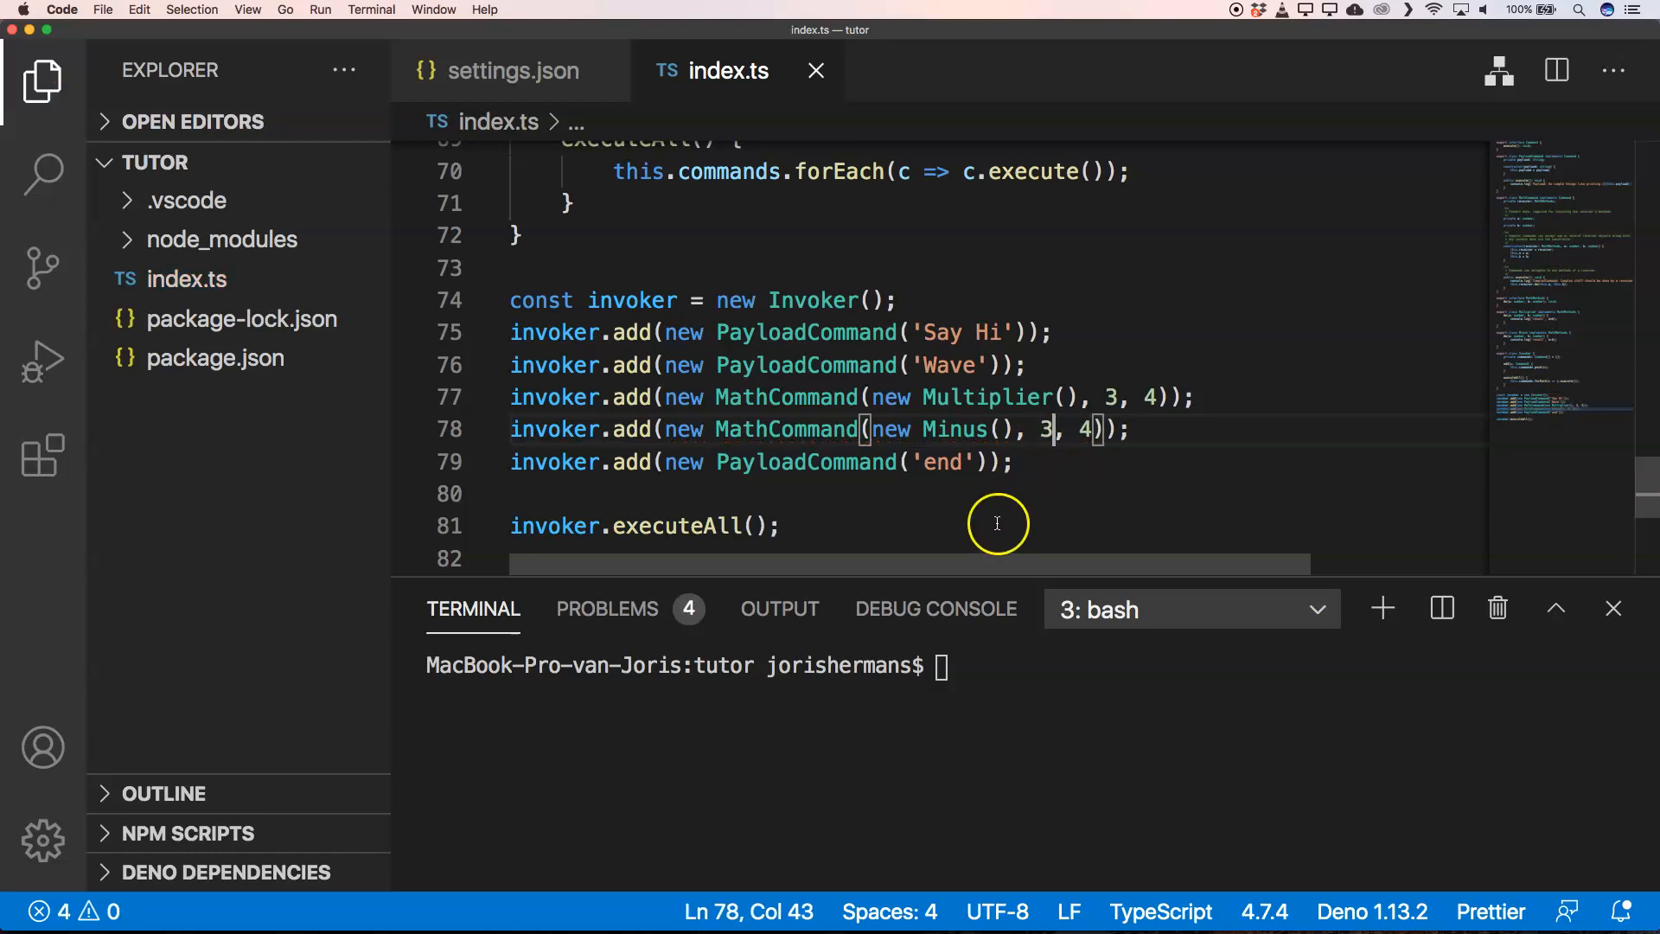
click(967, 462)
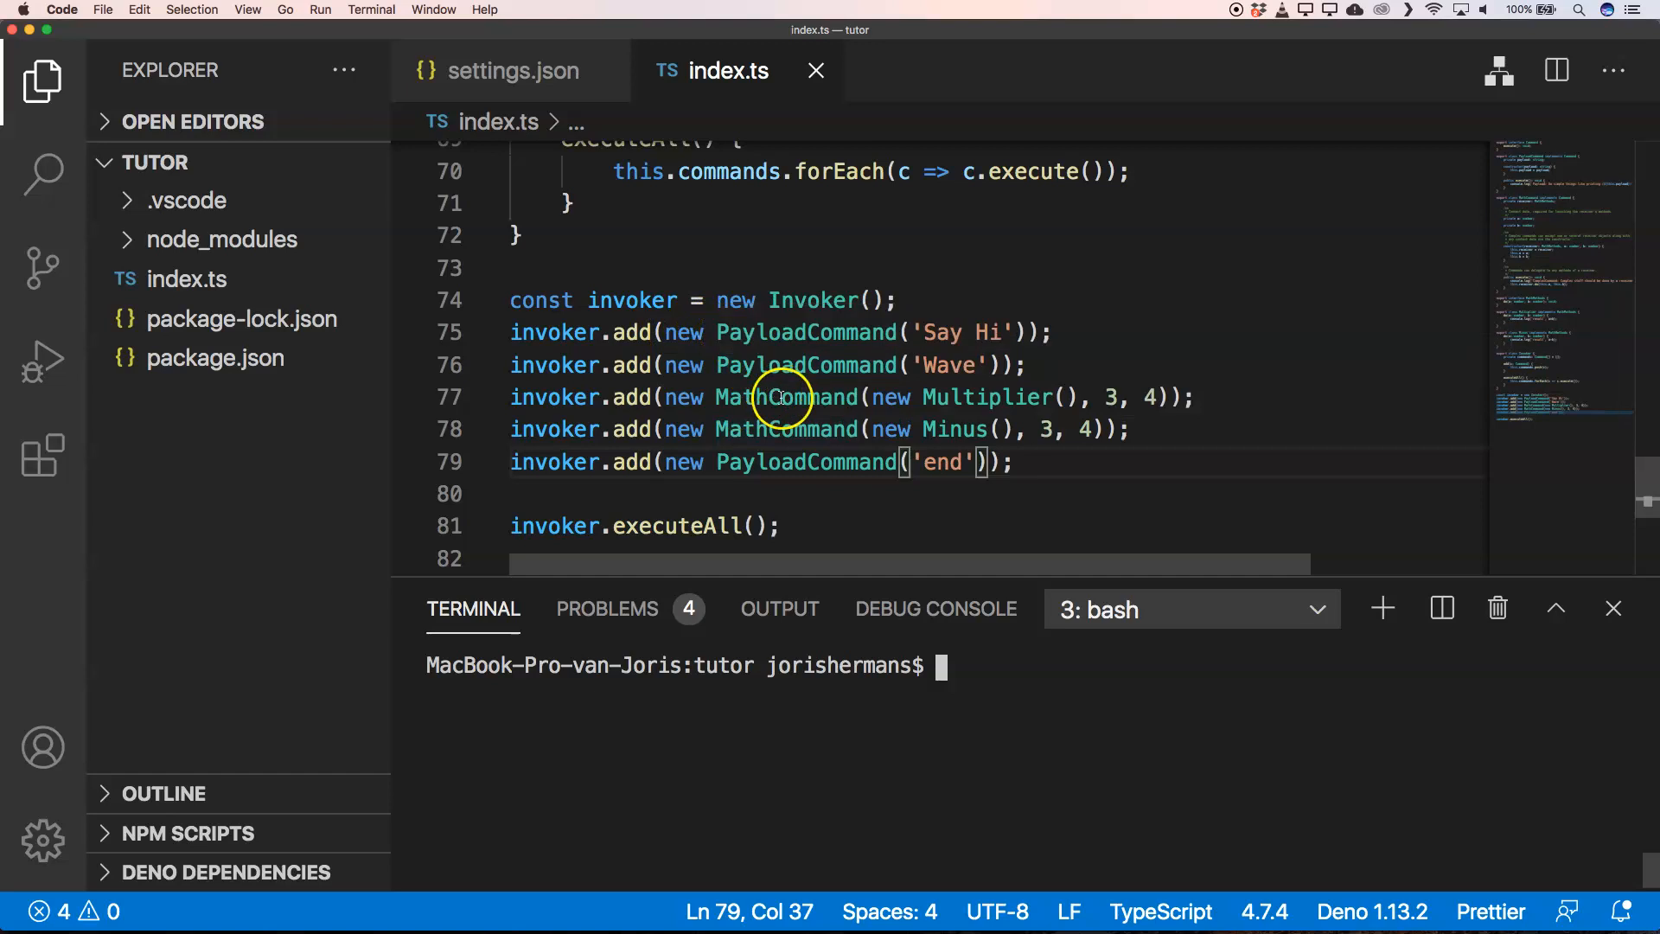
mouse_move(805, 462)
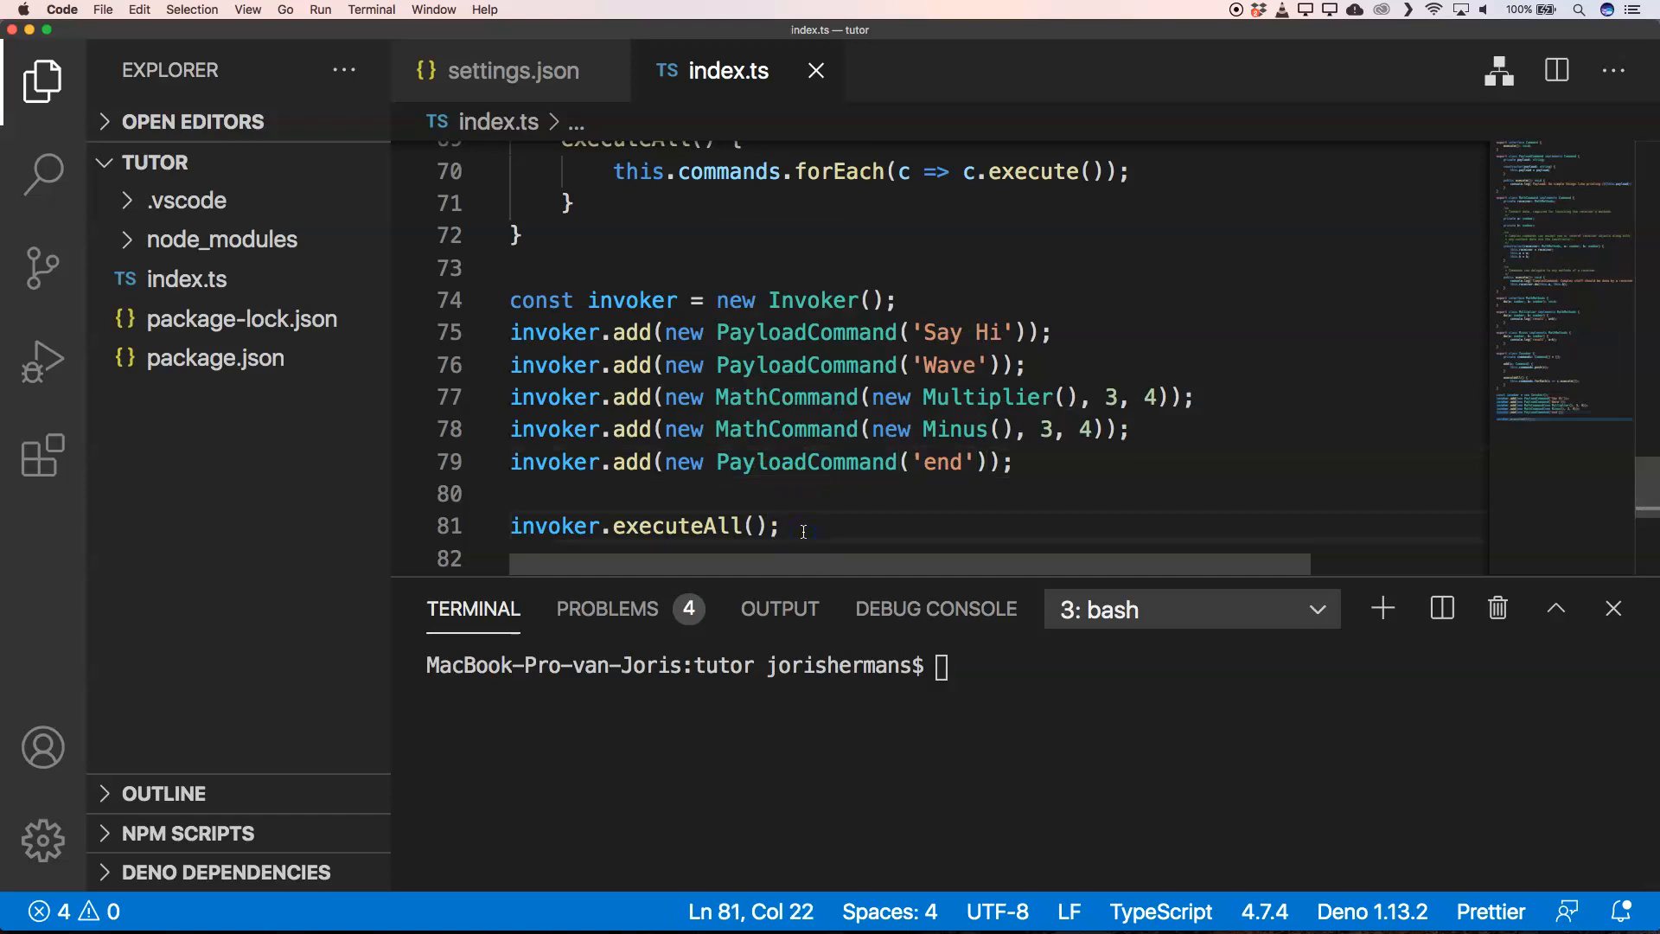
mouse_move(806, 332)
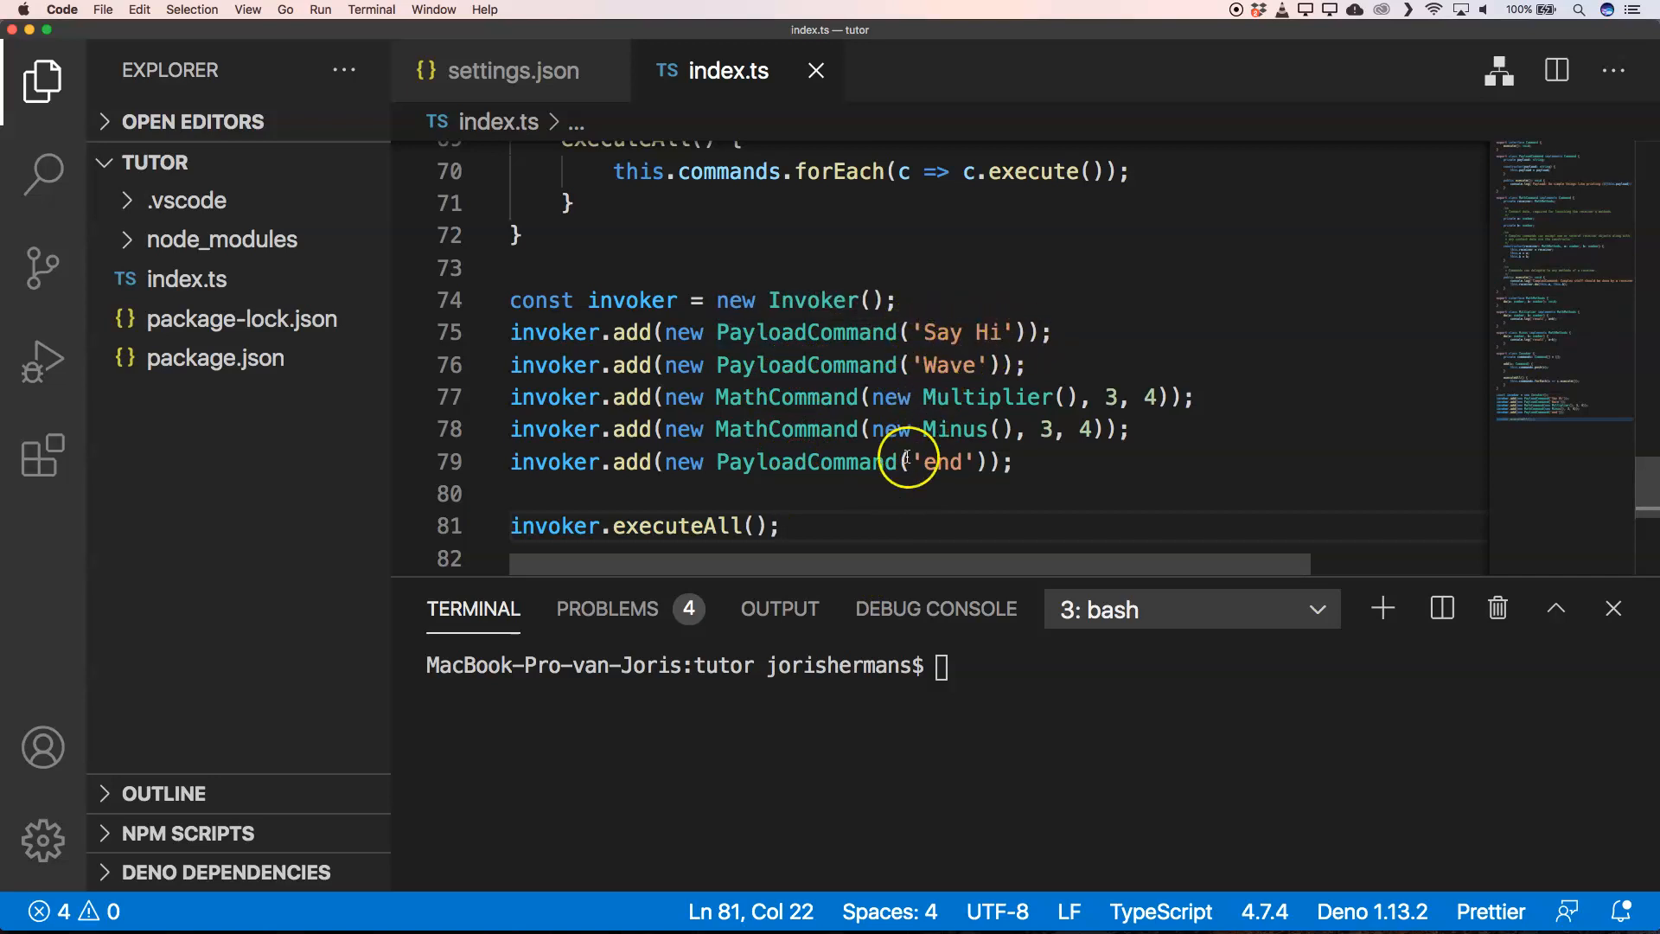
mouse_move(868, 703)
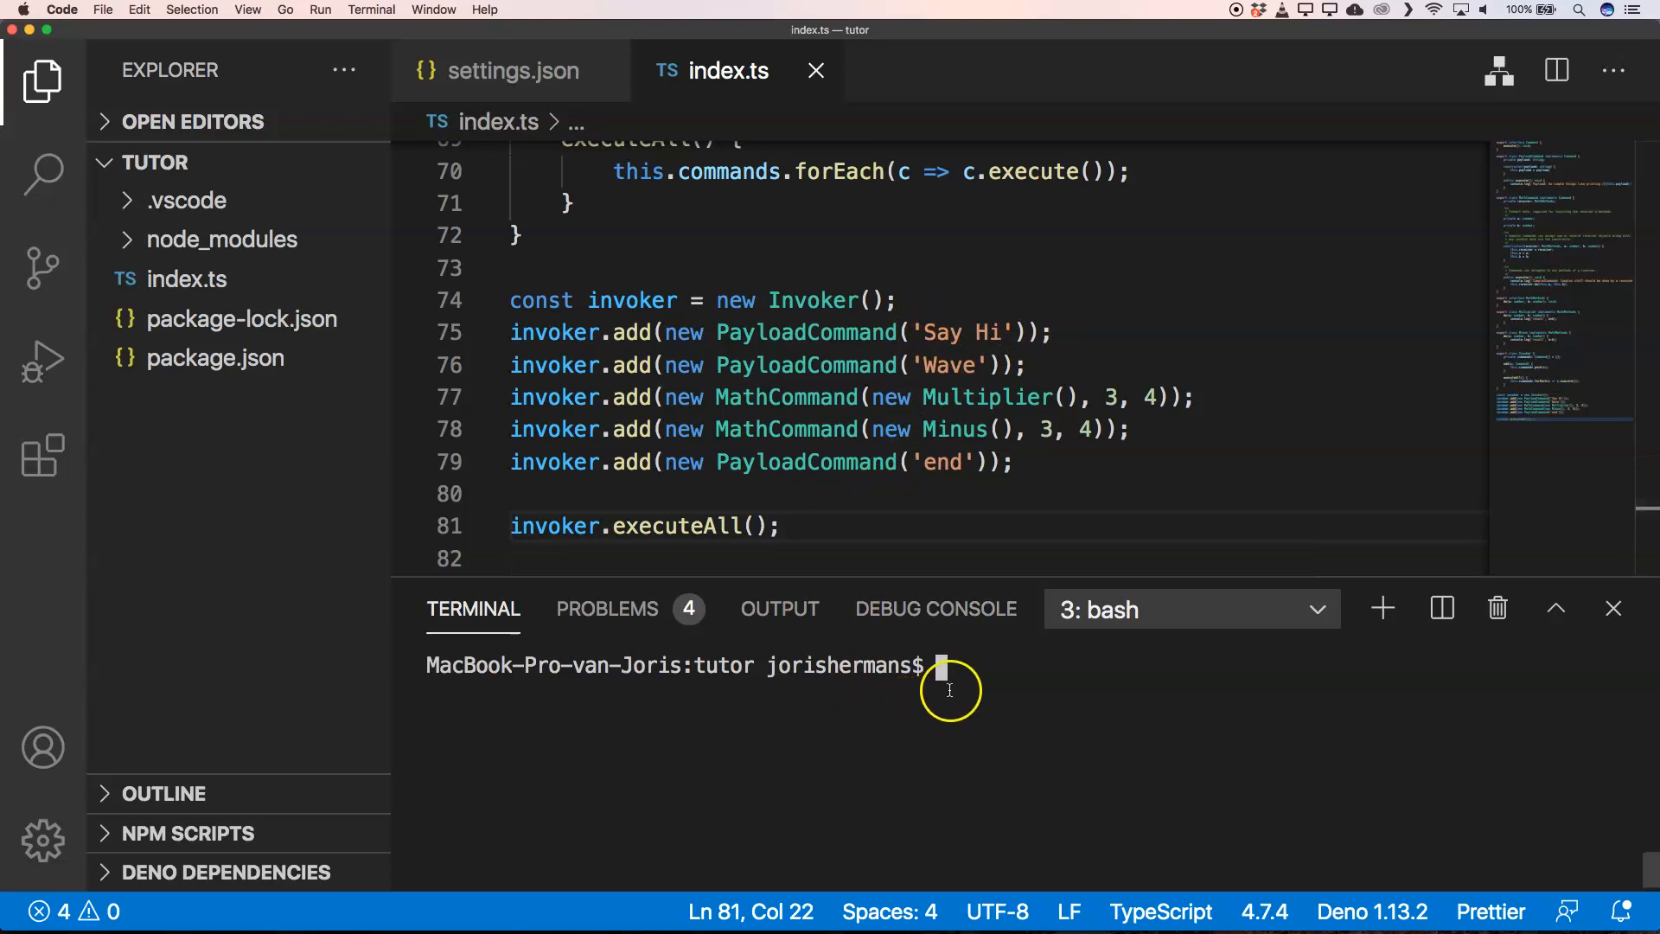
Run 'deno run index.ts' in the integrated terminal to see payloads and results 12 and -1.
text(deno run index.ts)
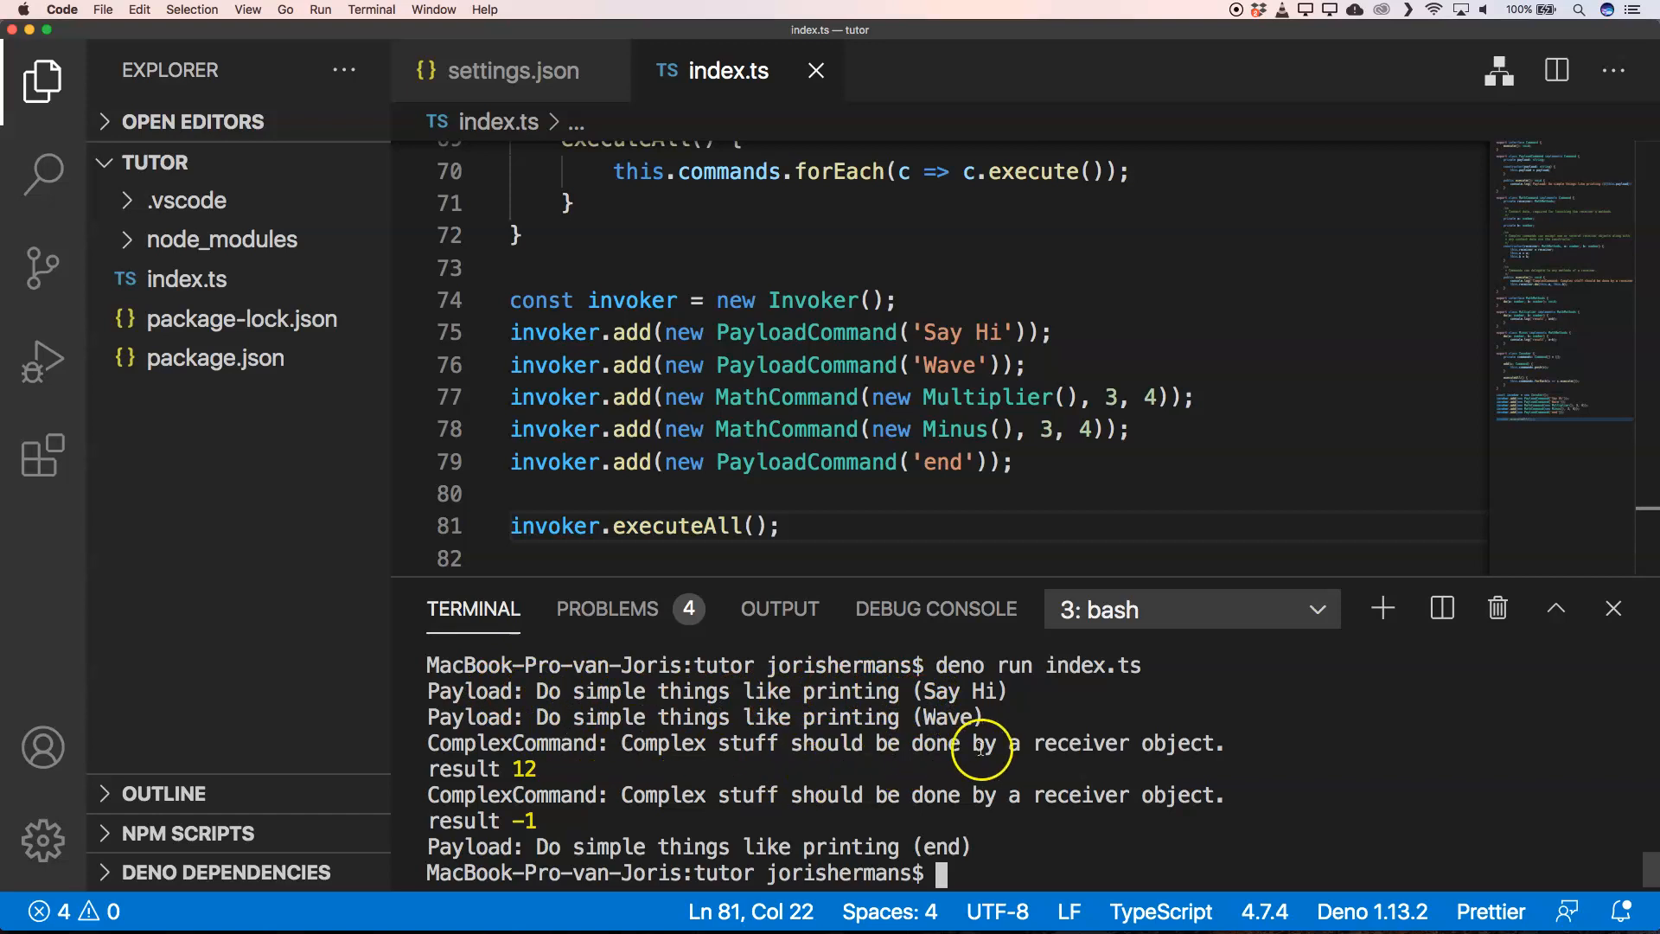
mouse_move(572, 773)
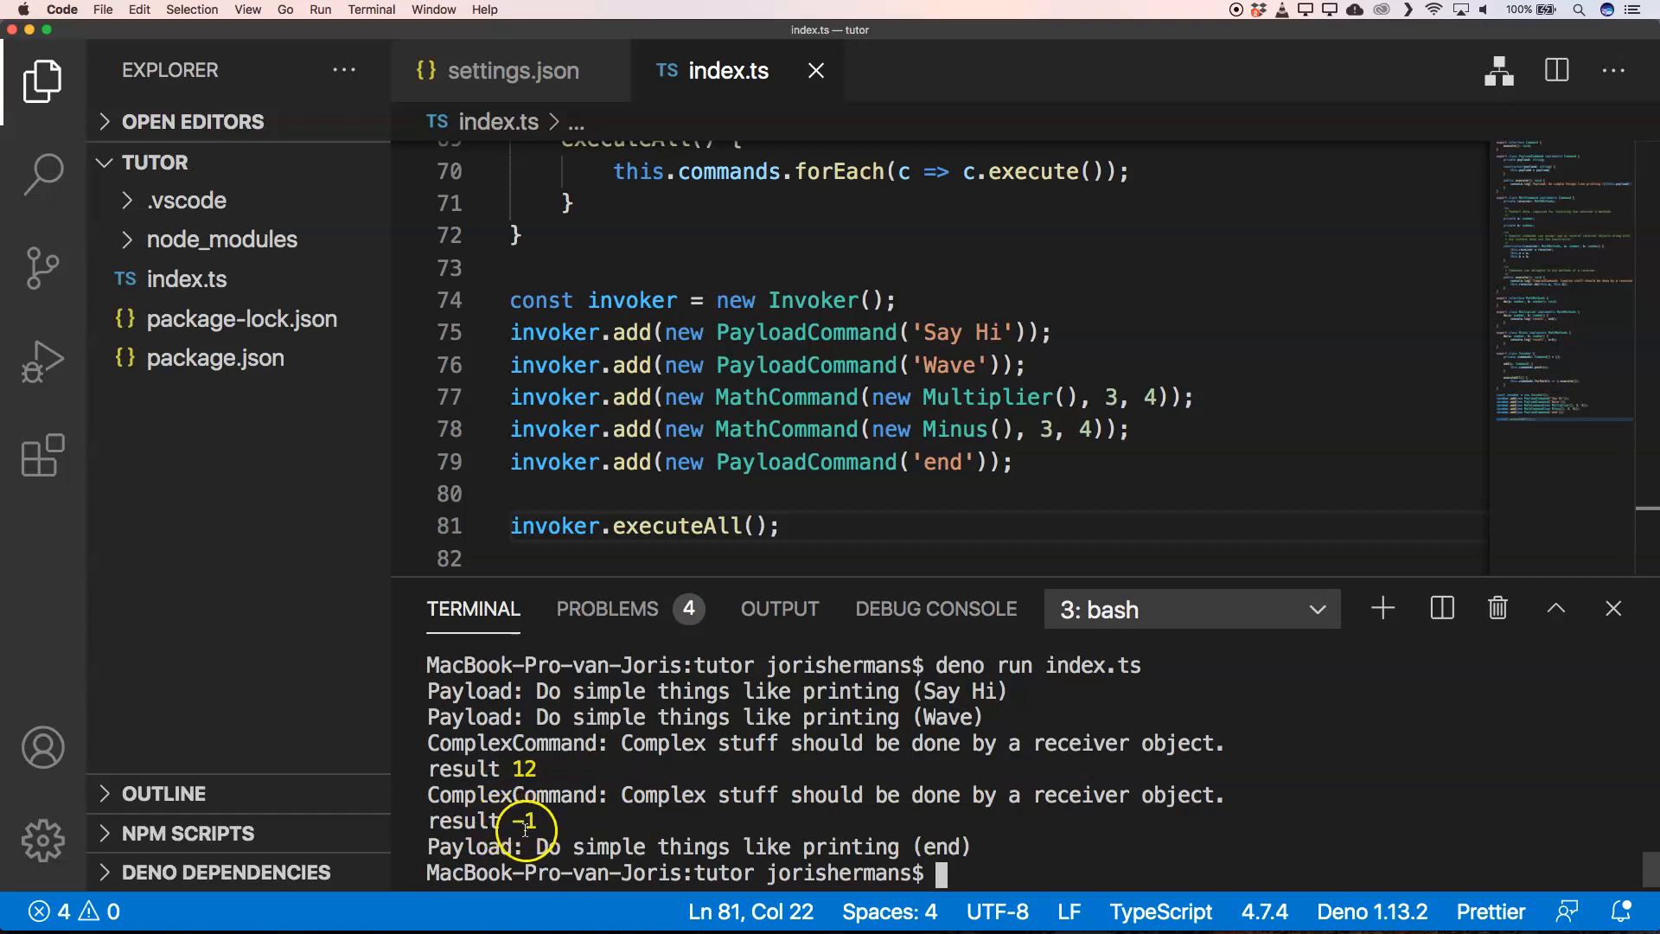
mouse_move(868, 847)
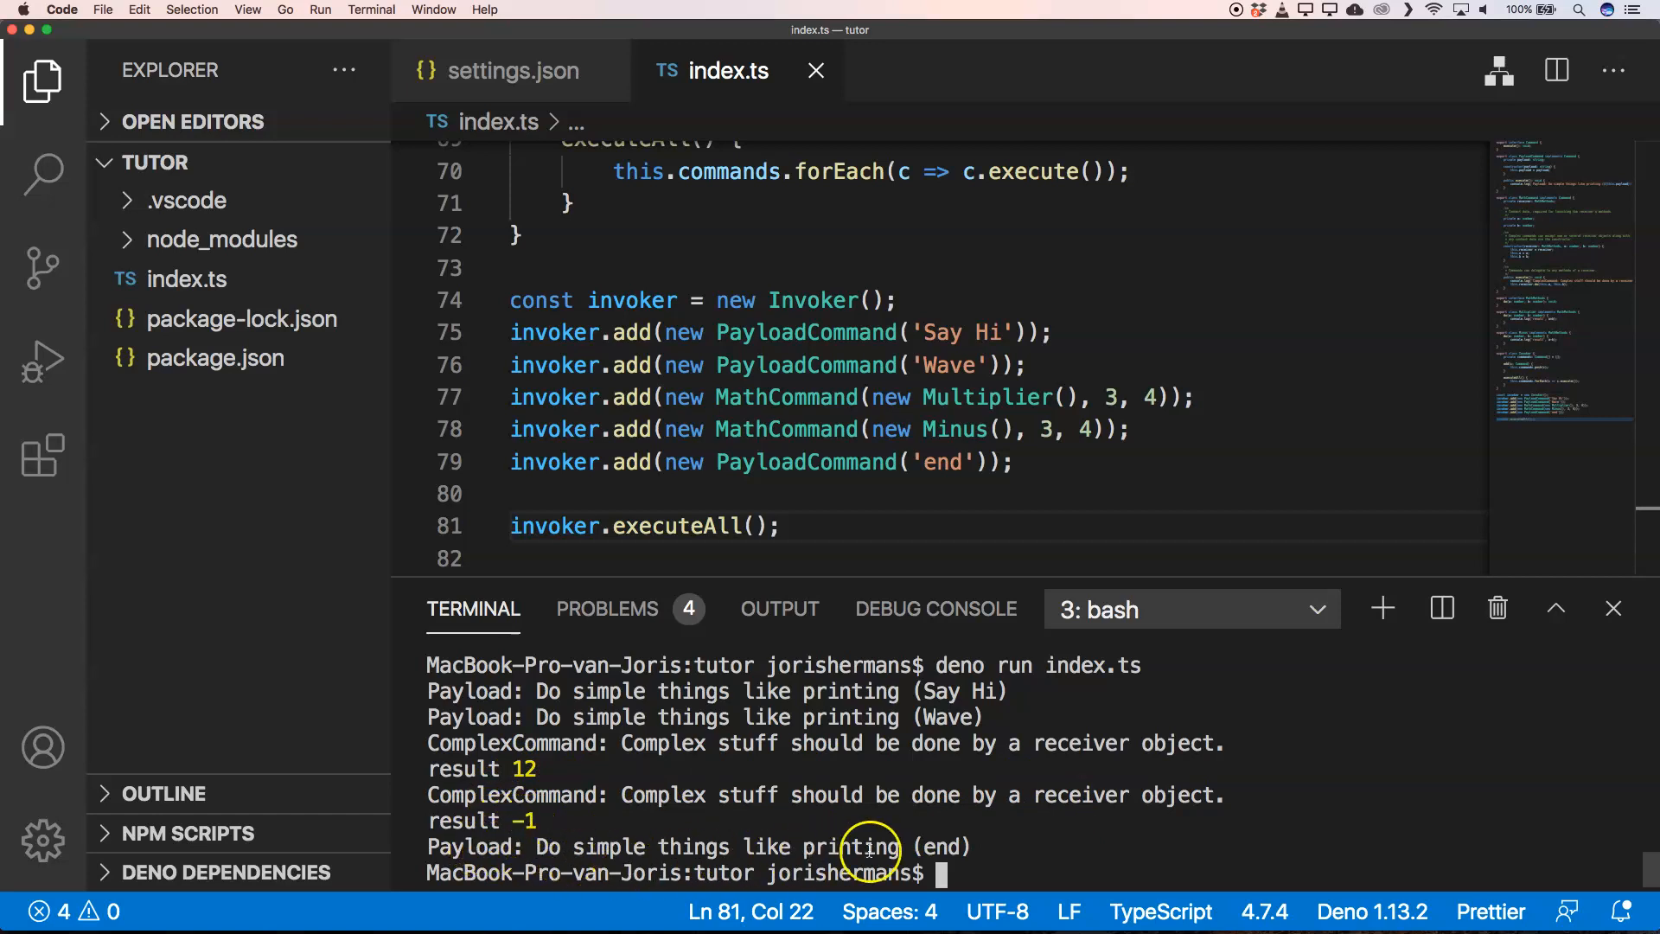
mouse_move(931, 828)
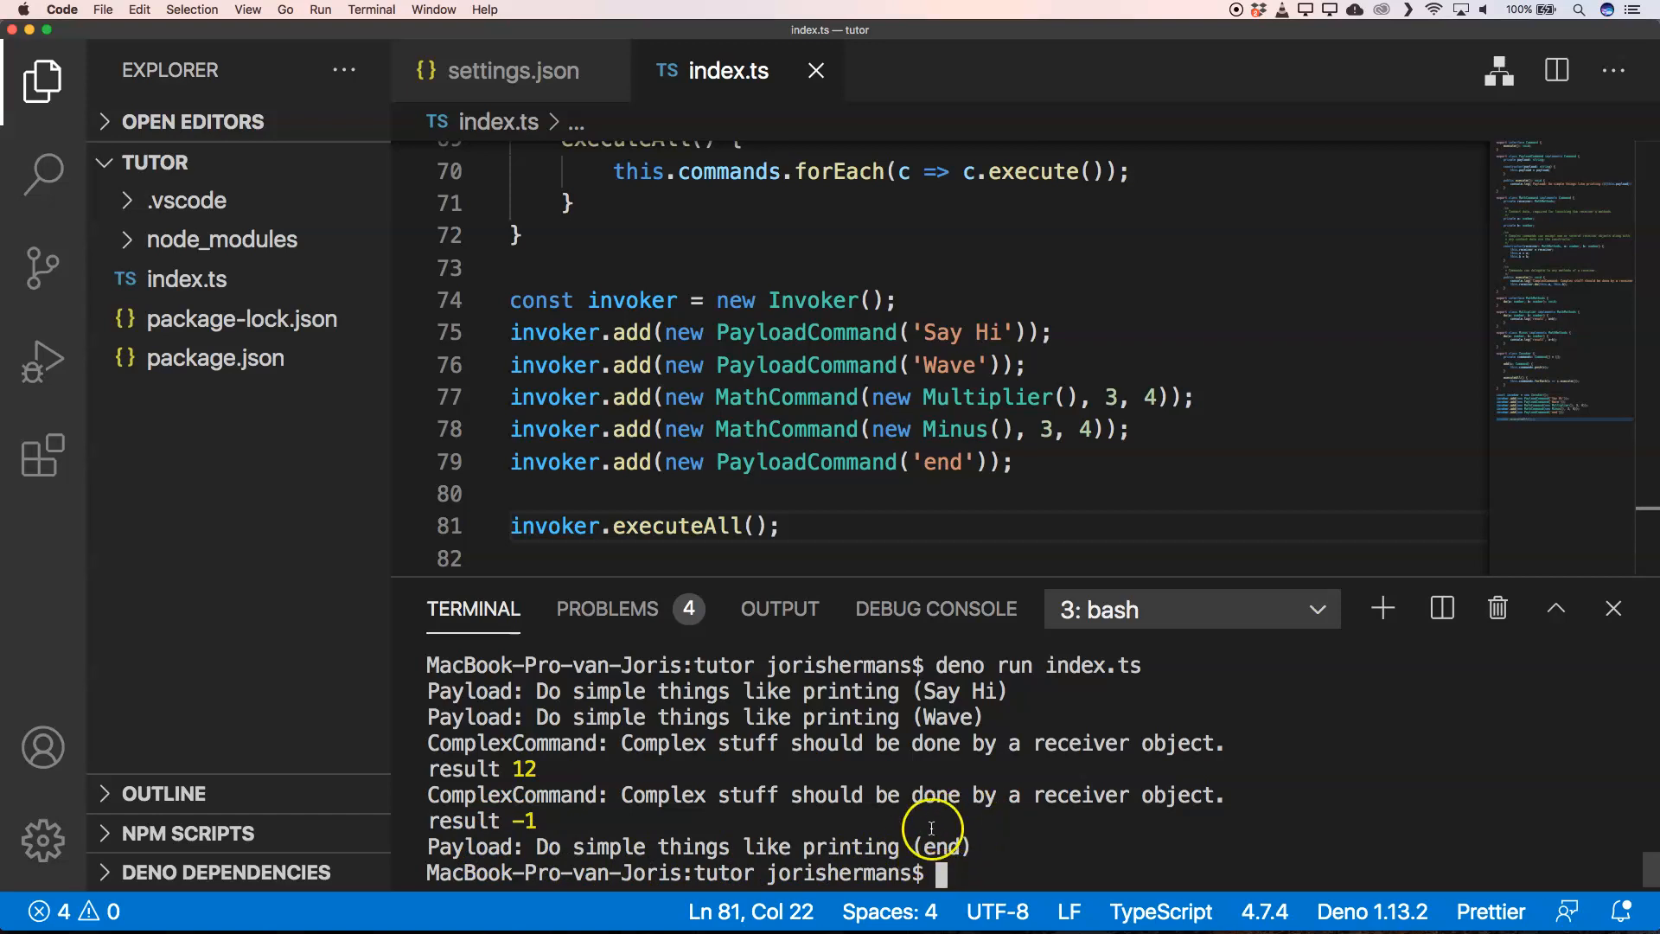